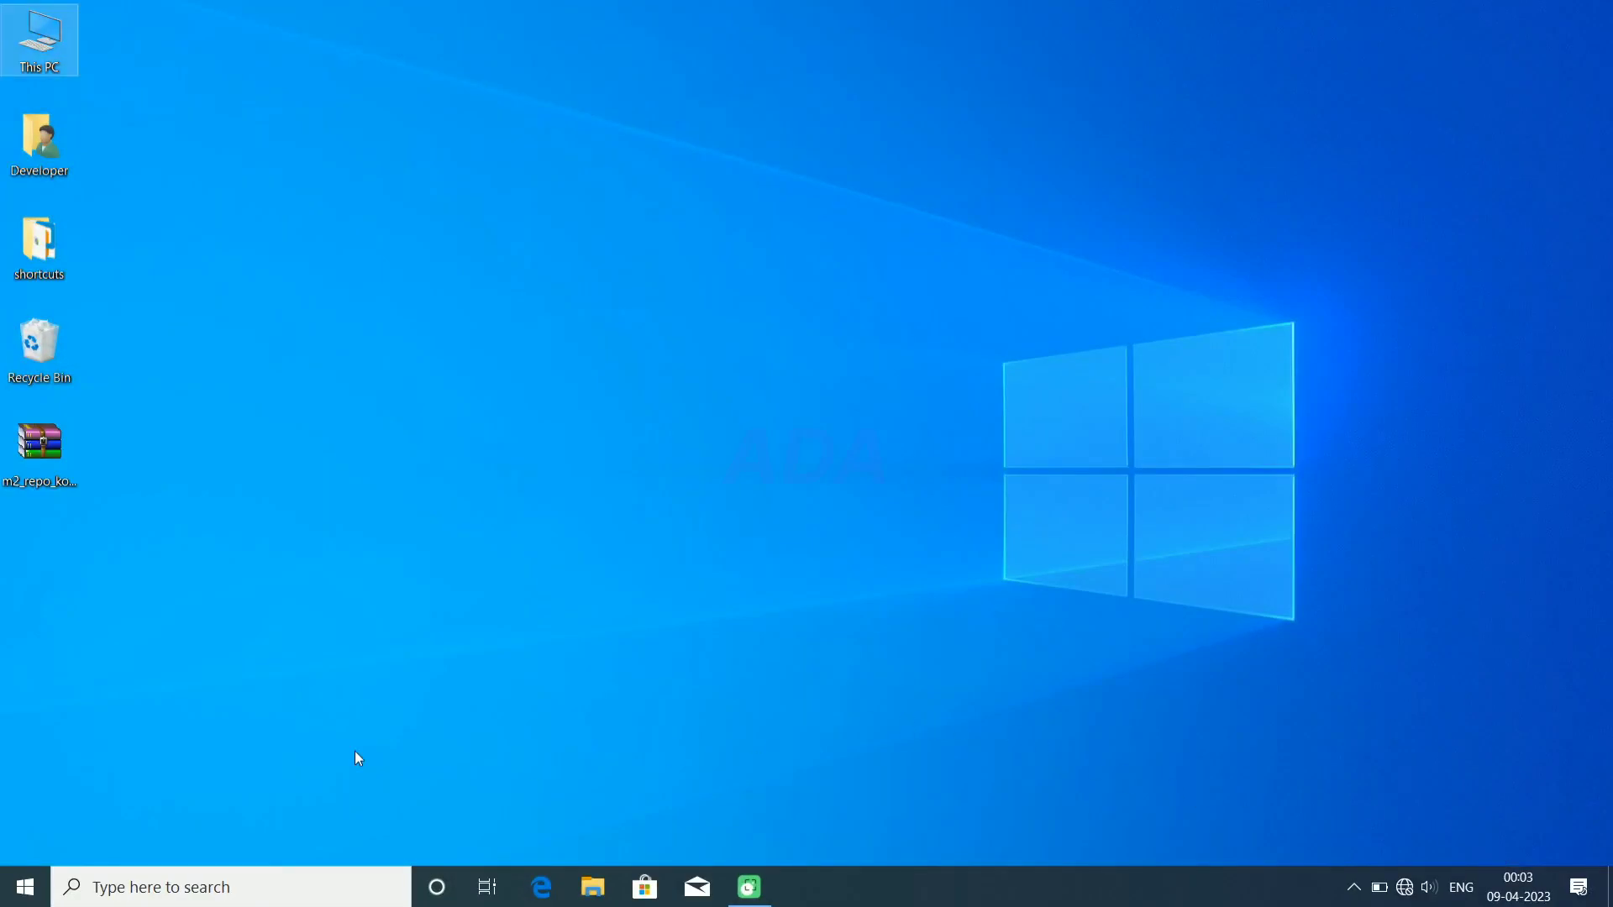
mouse_move(57, 531)
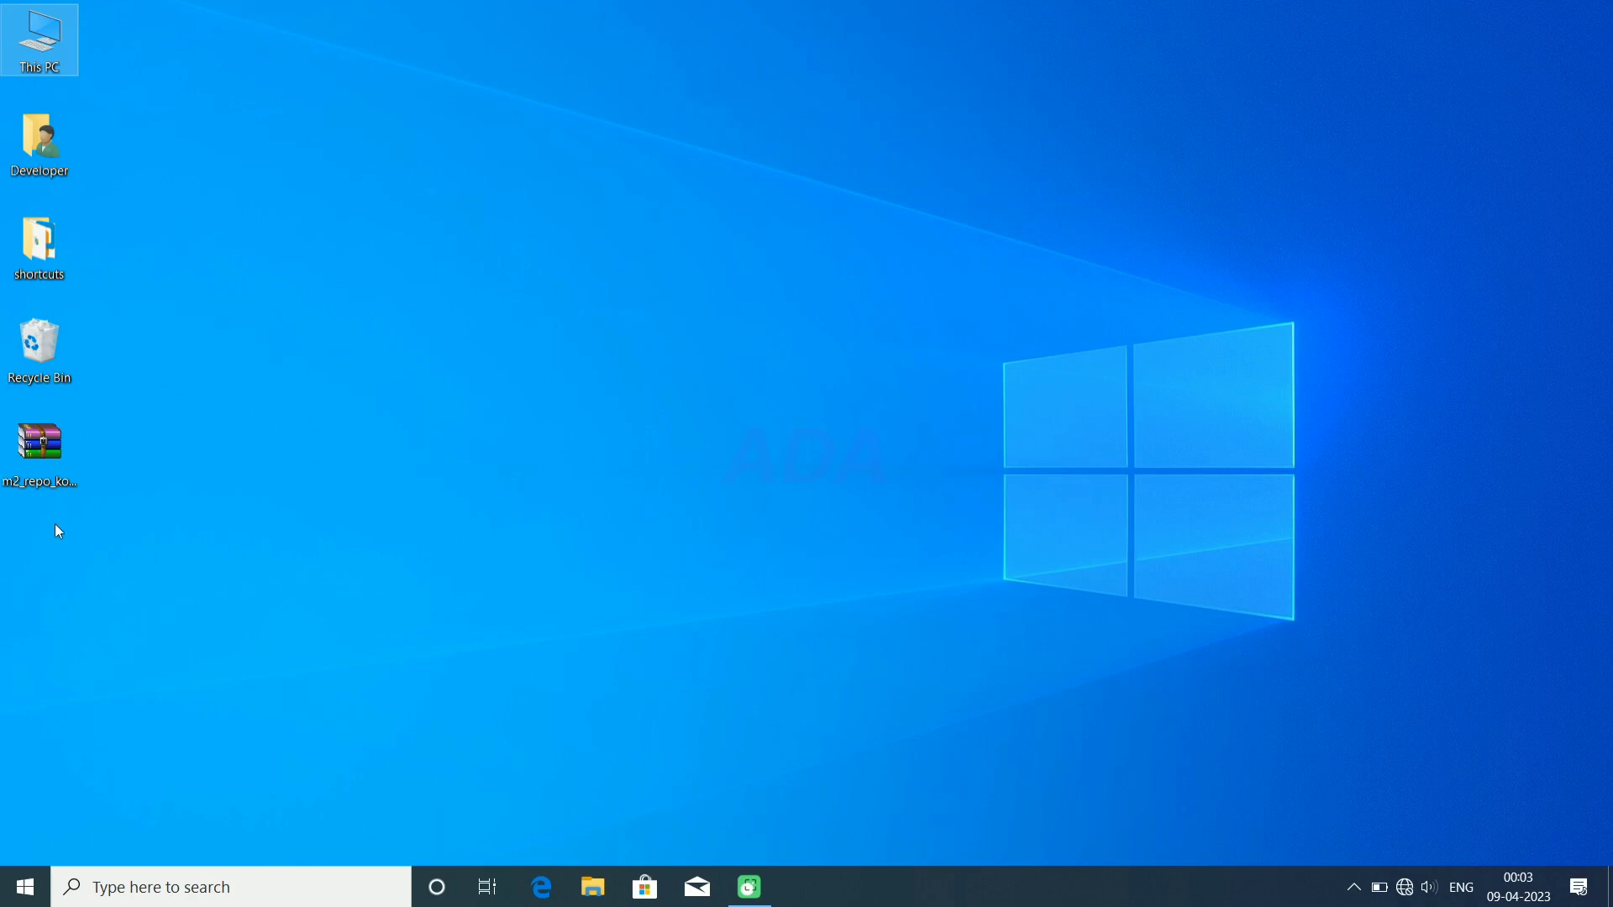
Launch Android Studio from Windows search ('an'), opening the existing My Application project.
left_click(38, 442)
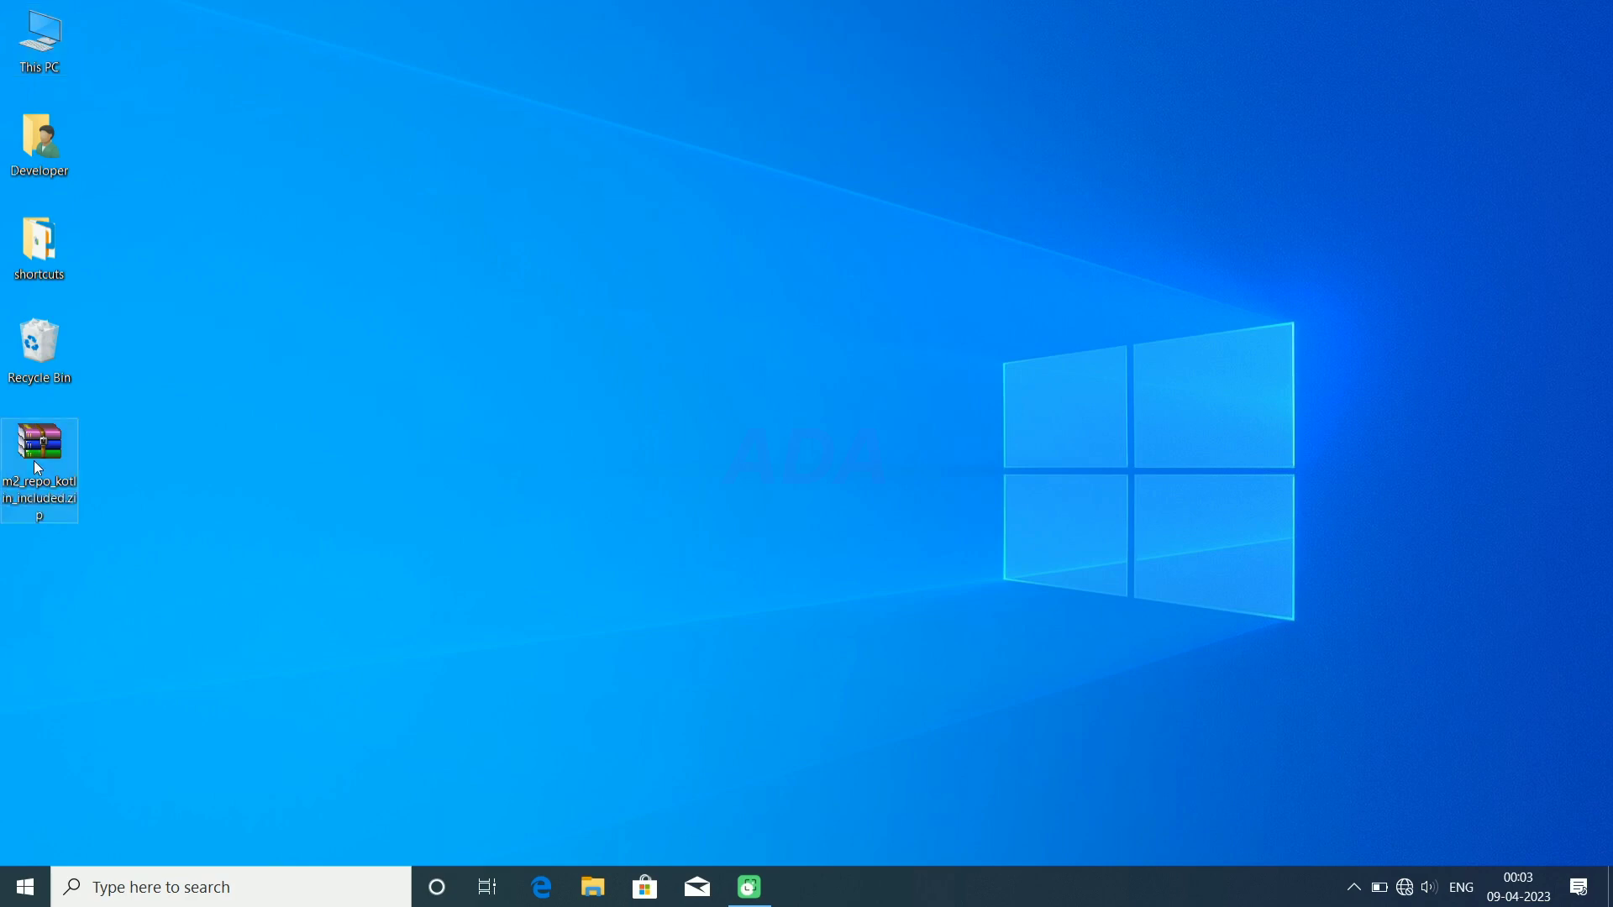
mouse_move(105, 527)
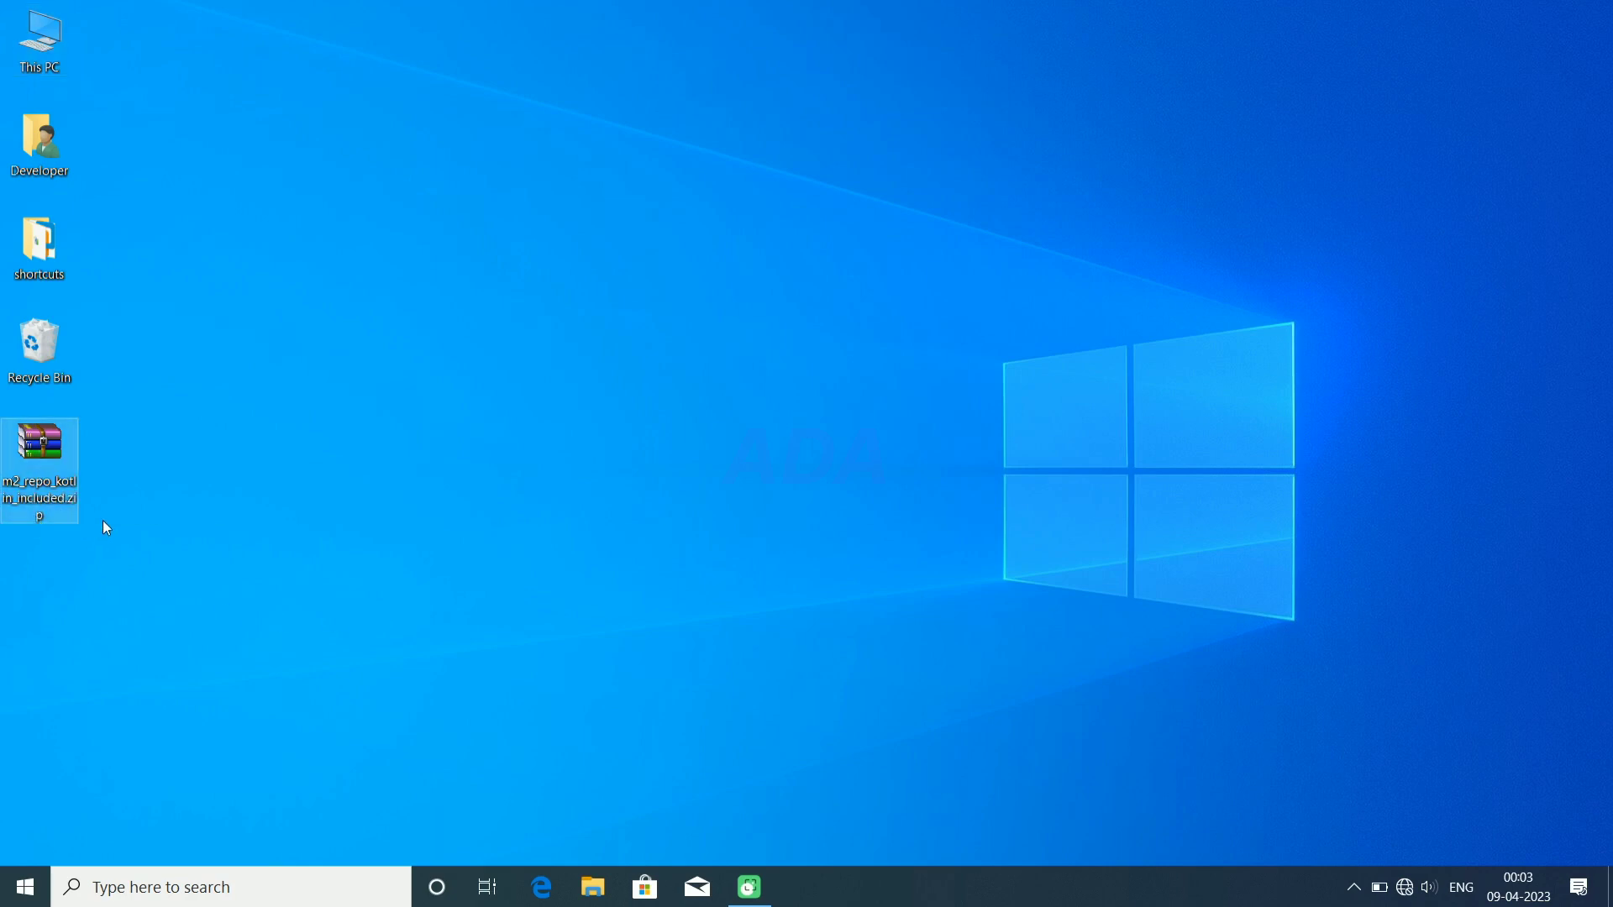
mouse_move(82, 542)
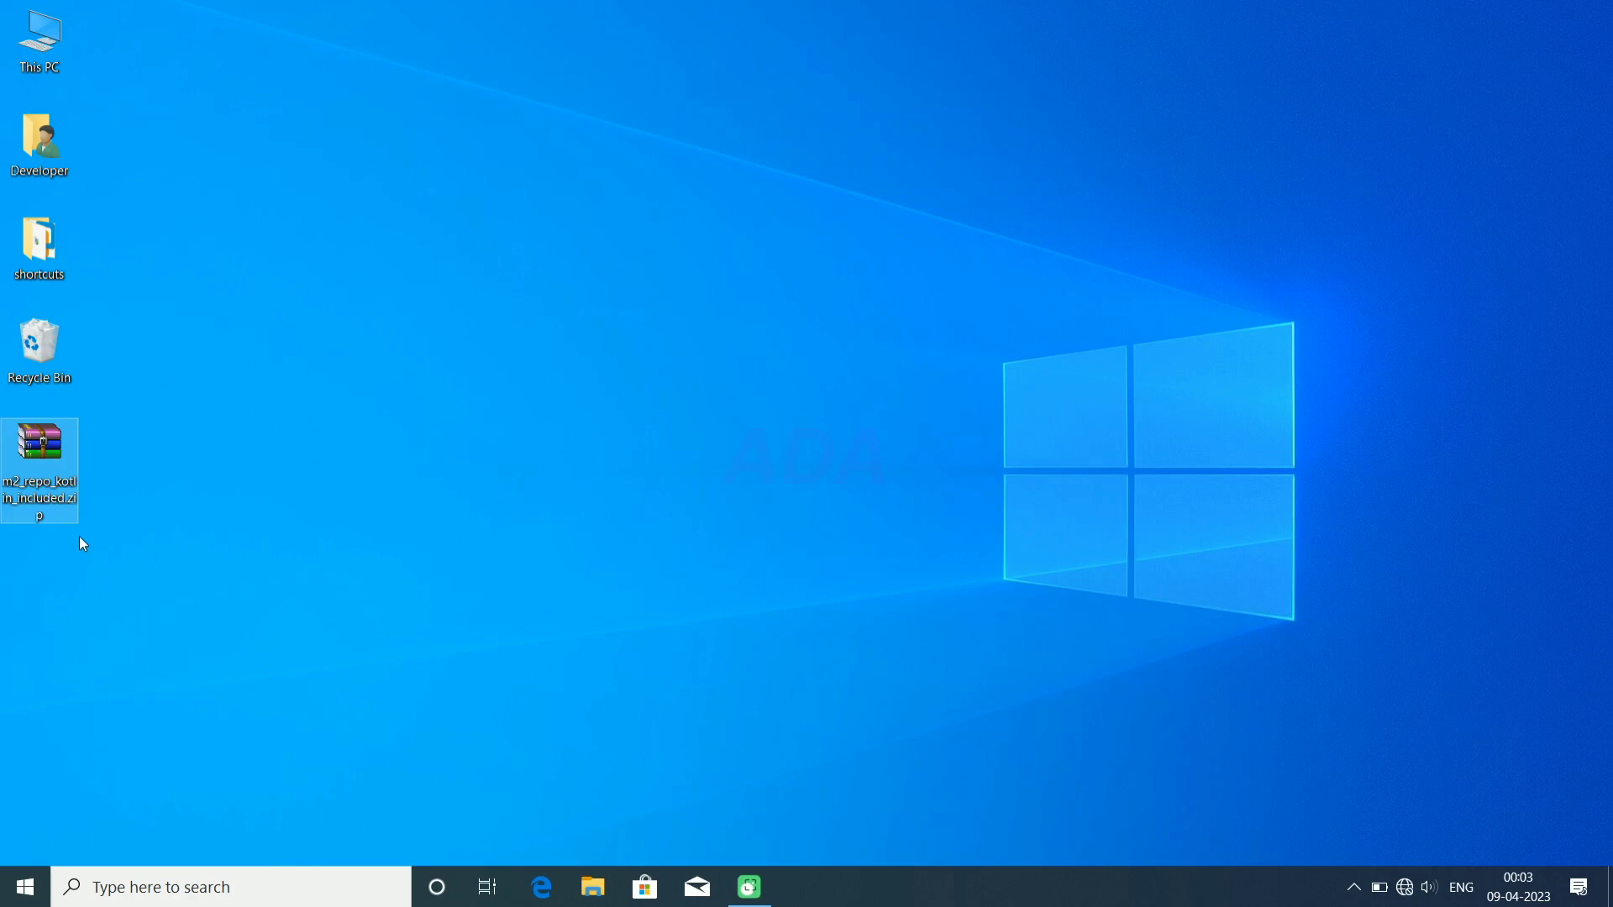
mouse_move(94, 588)
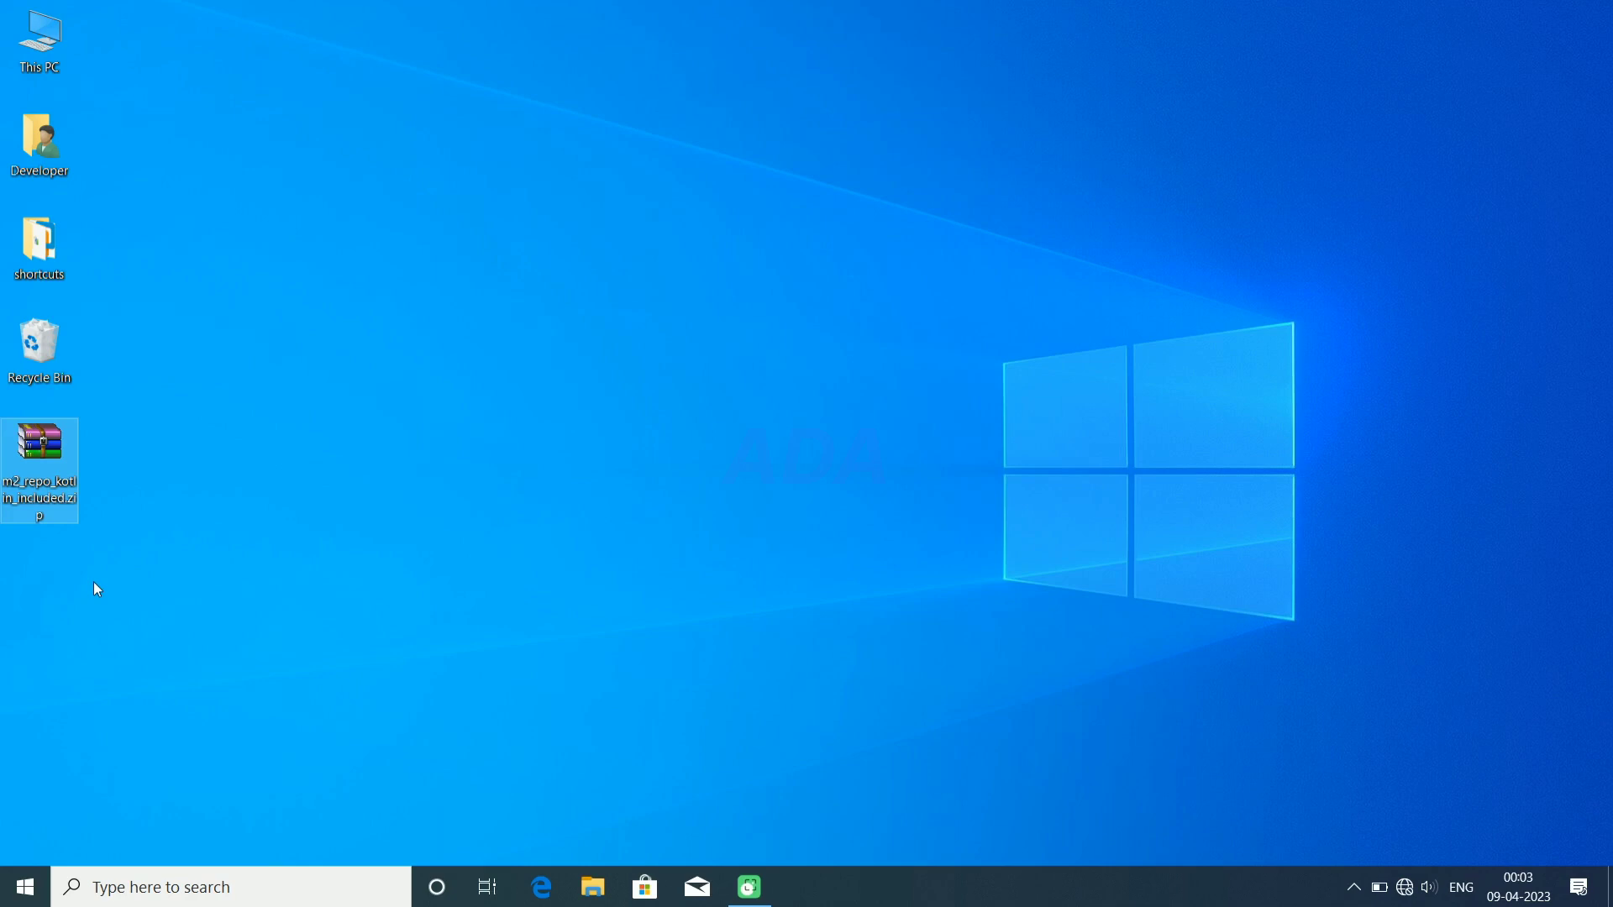
mouse_move(110, 803)
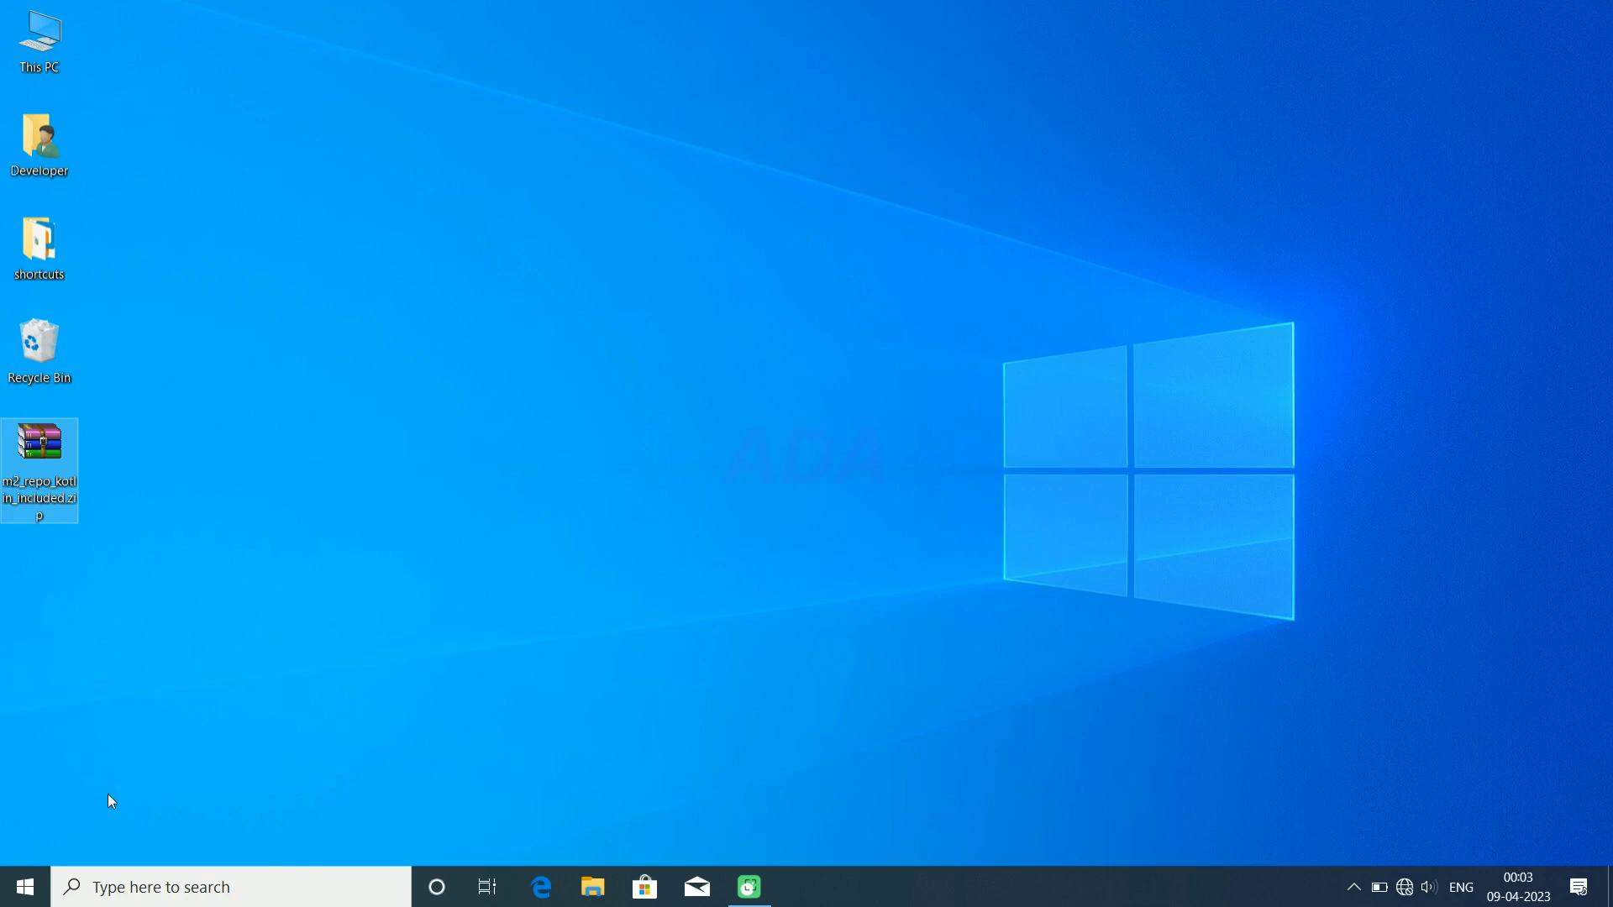
mouse_move(111, 855)
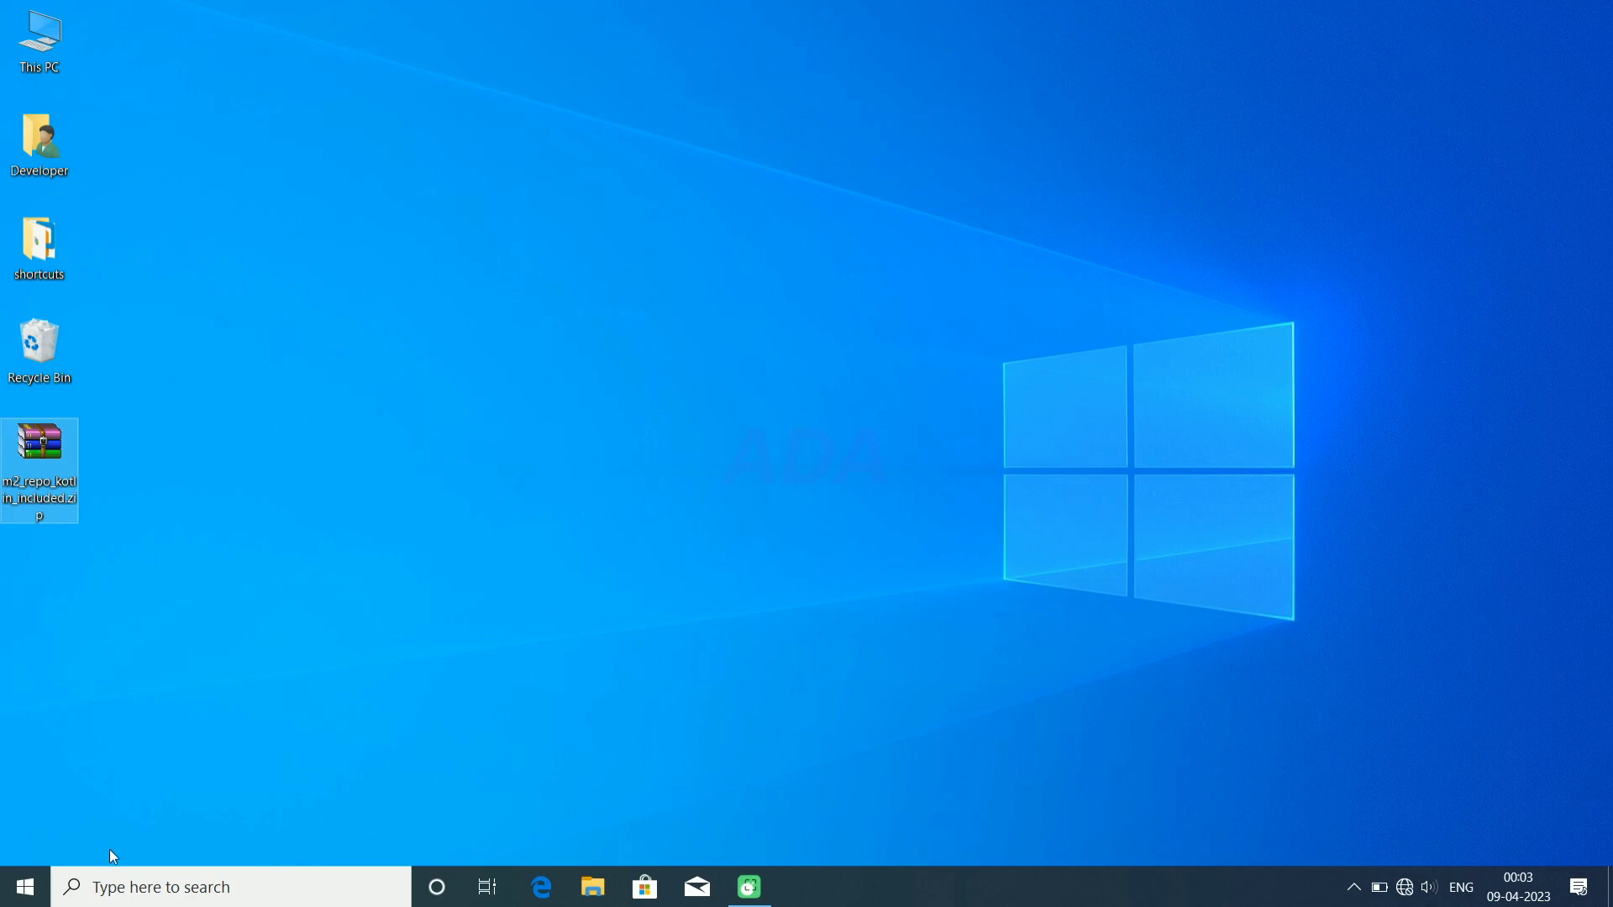
type("an")
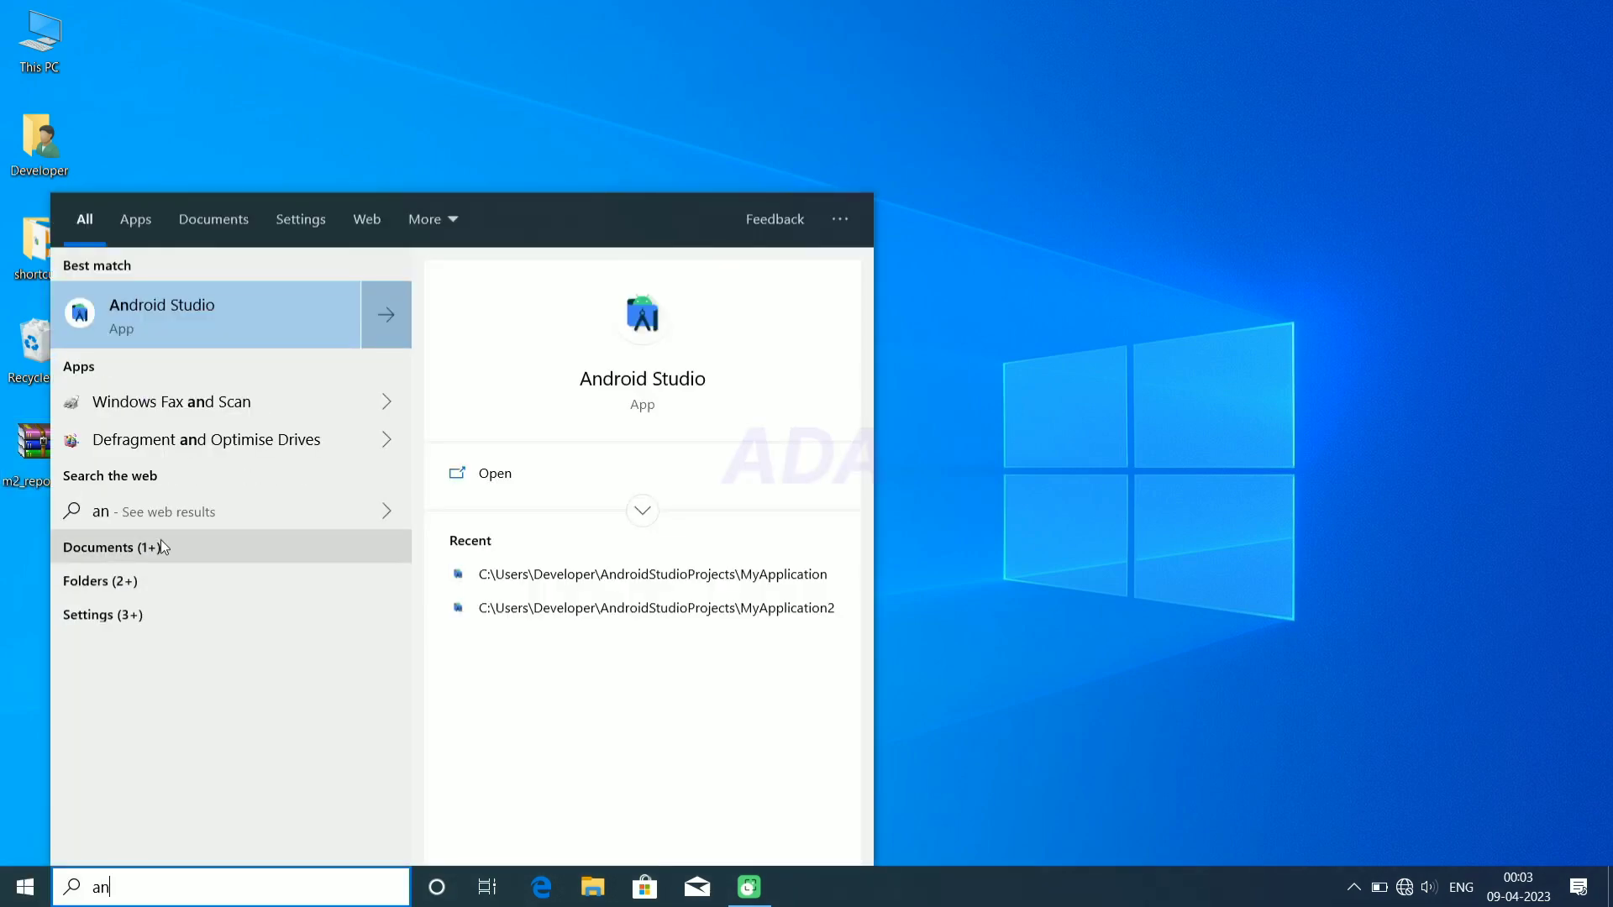
key("Escape")
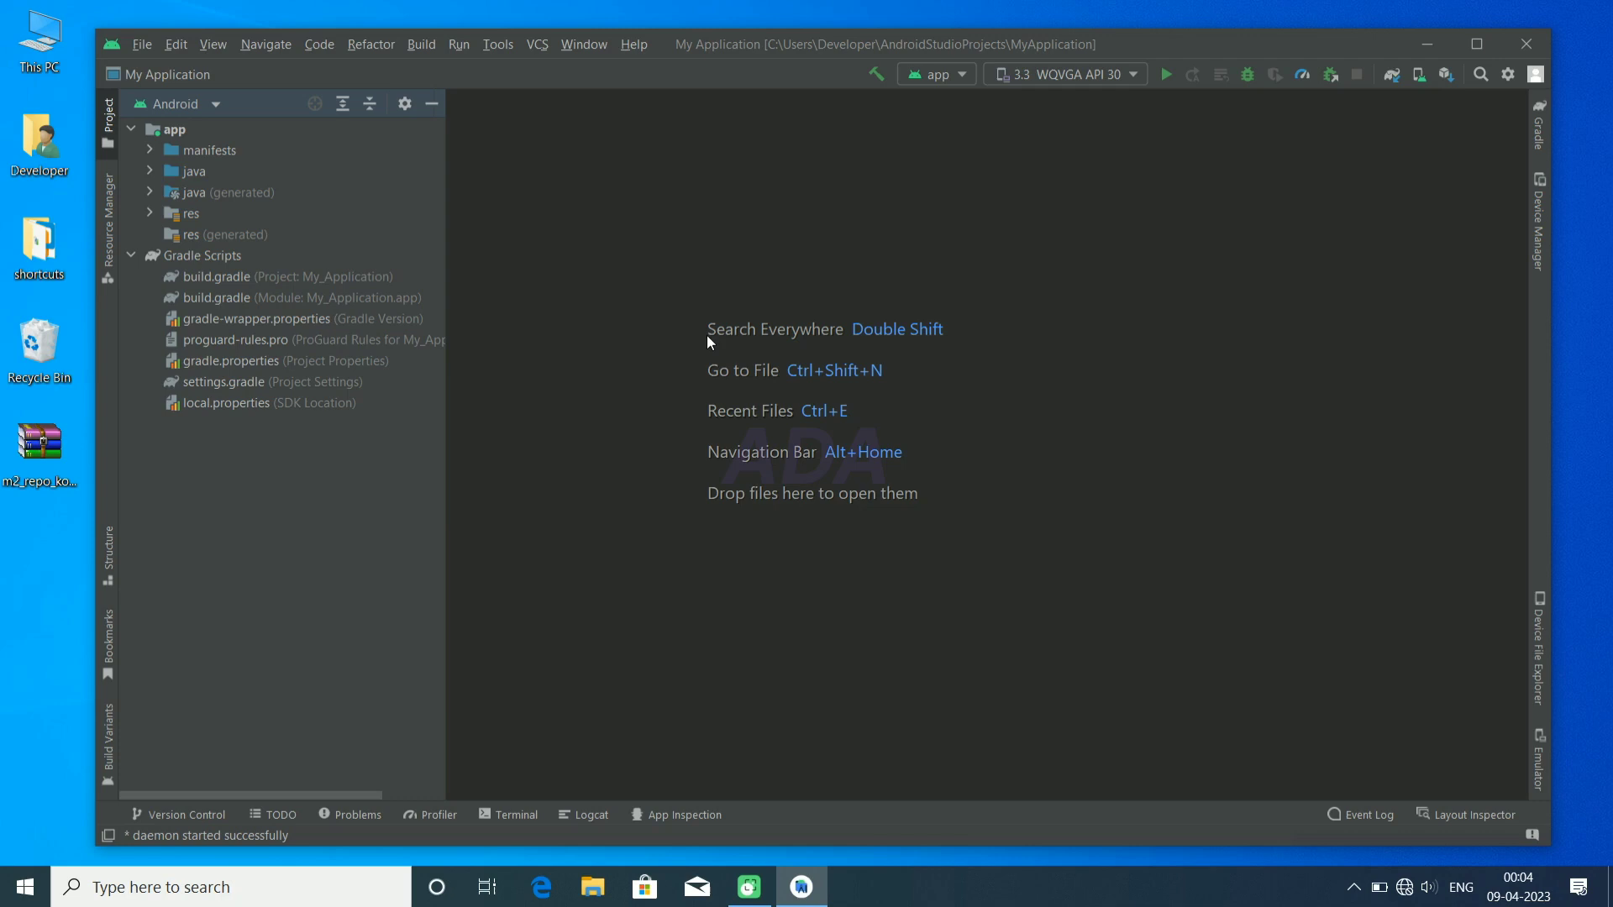
Start a new project with the Basic Activity template and proceed to its Kotlin, API 26 settings.
left_click(143, 44)
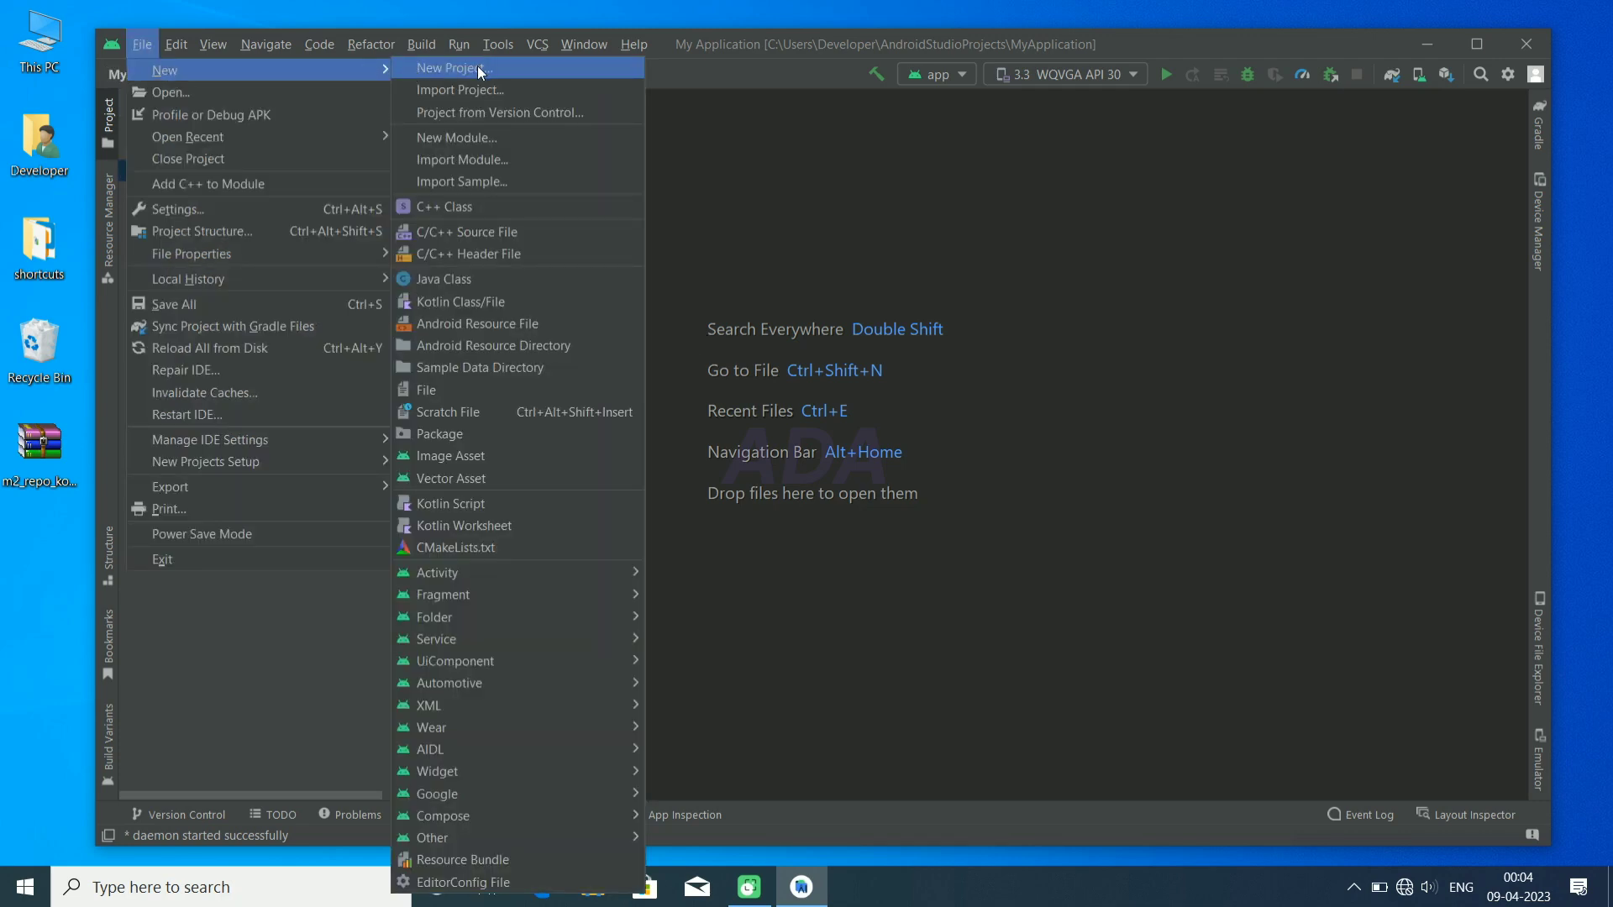
left_click(452, 67)
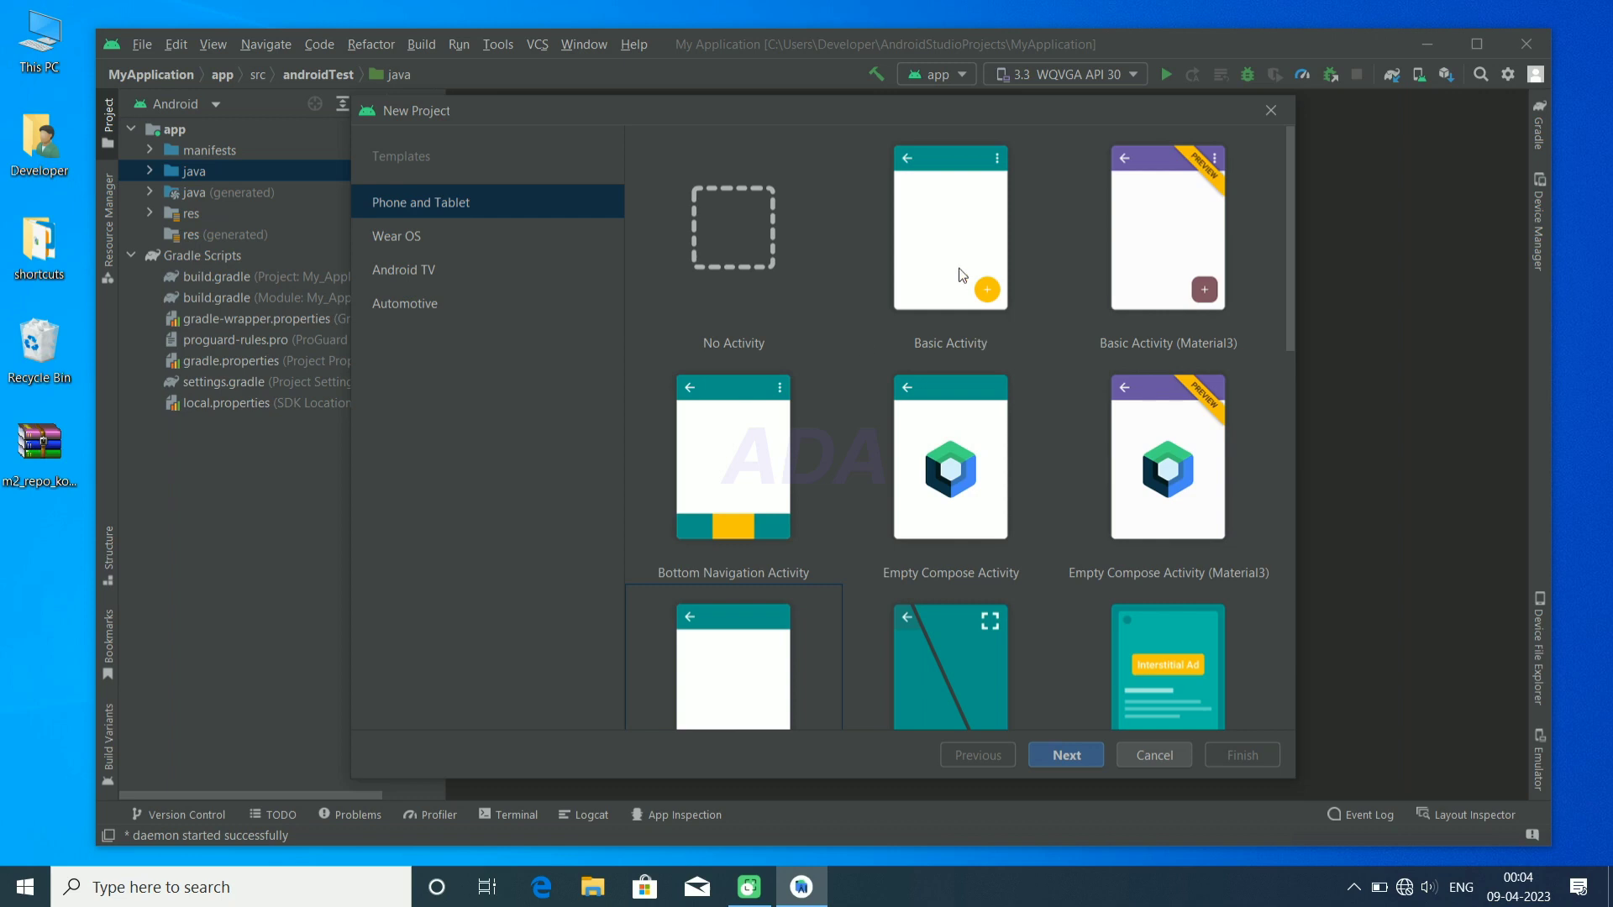
left_click(948, 227)
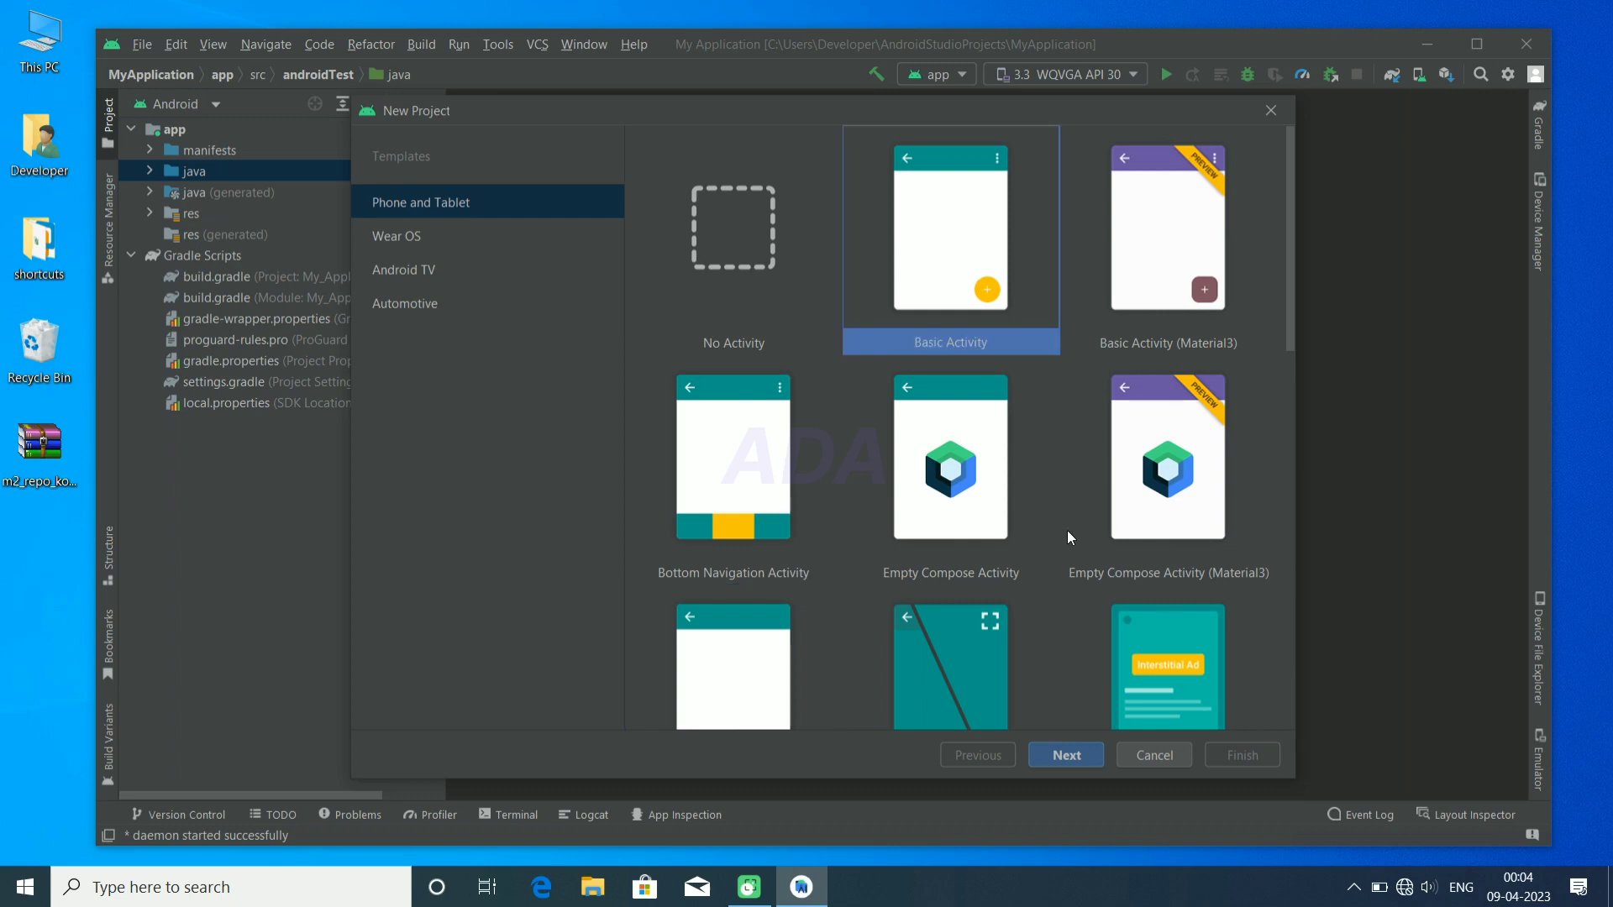
left_click(1065, 755)
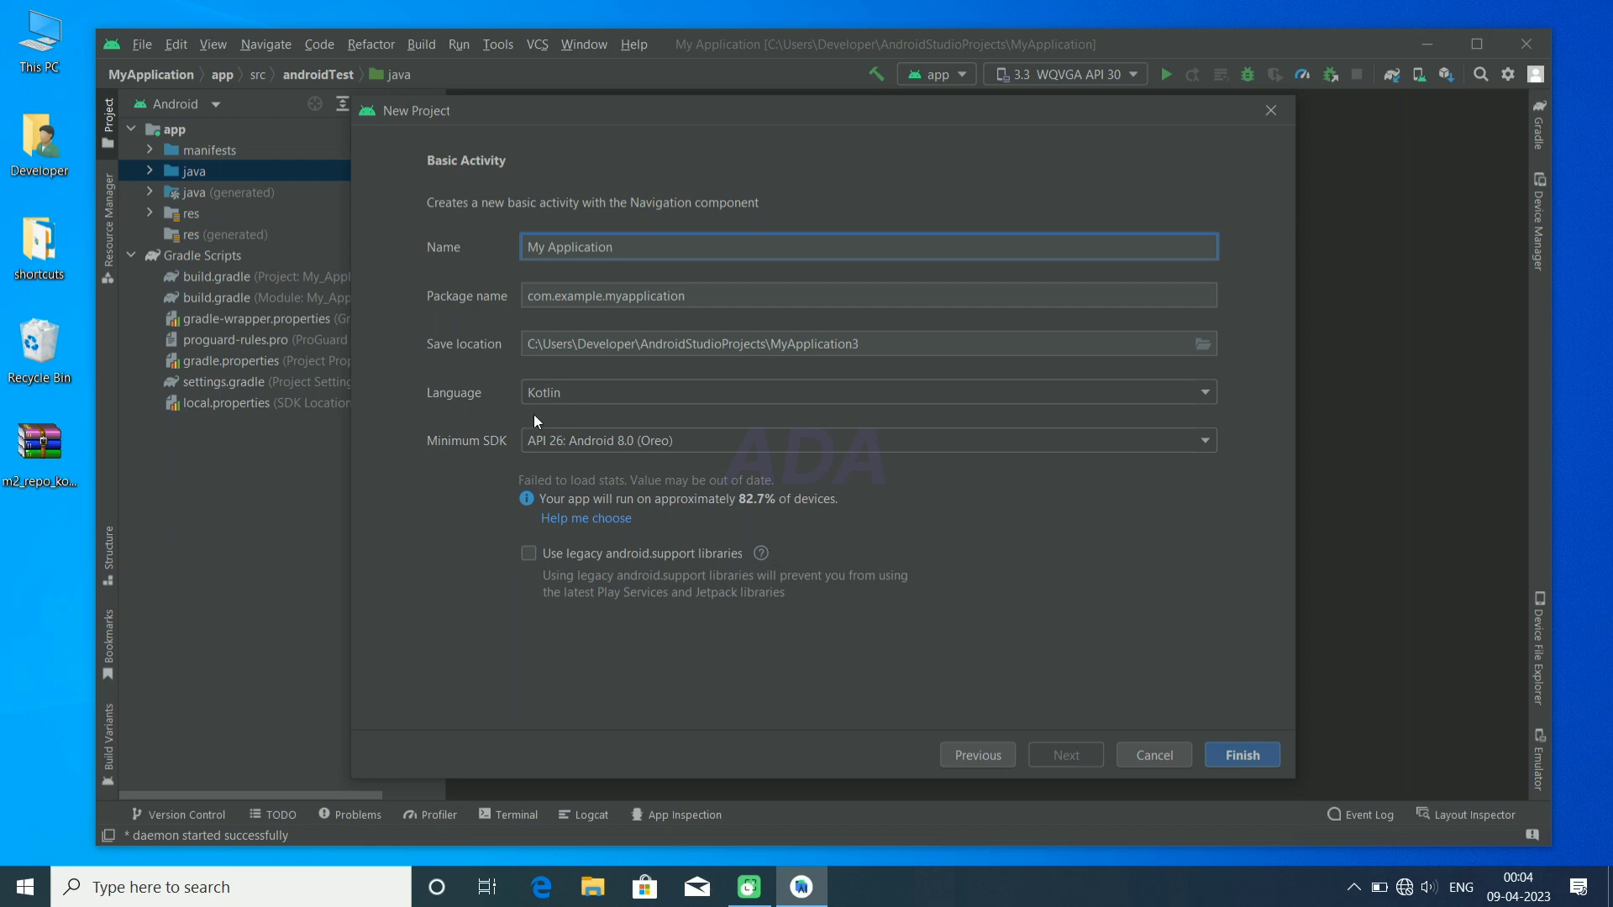
mouse_move(670, 432)
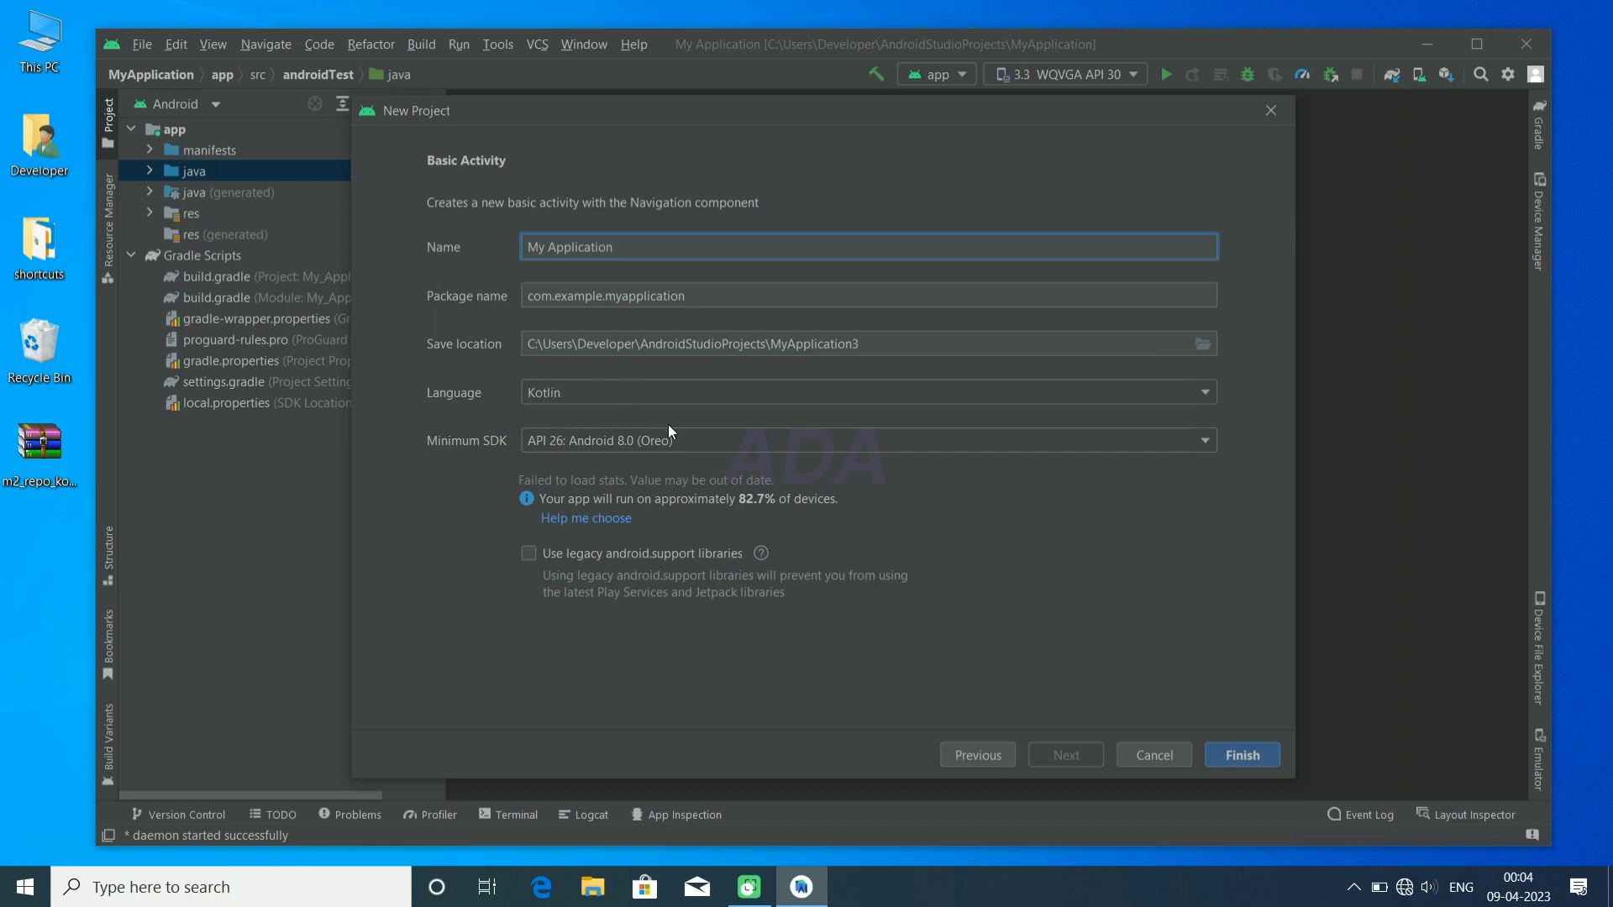
mouse_move(1240, 755)
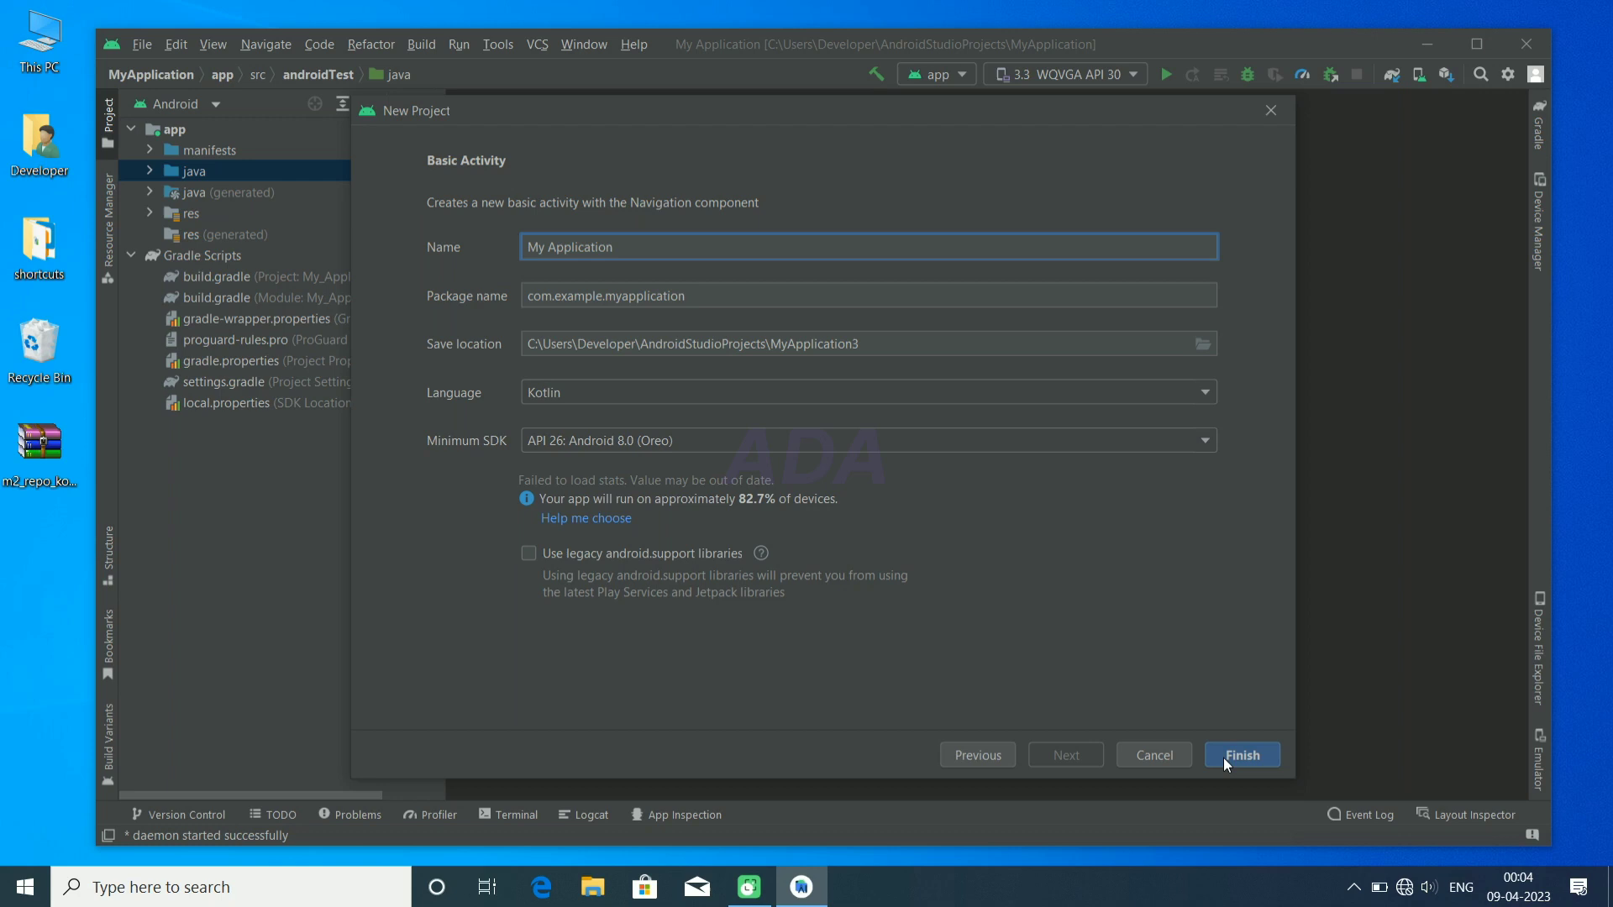
Finish creating MyApplication3 and expand its Gradle Scripts group in the project tree.
left_click(1240, 755)
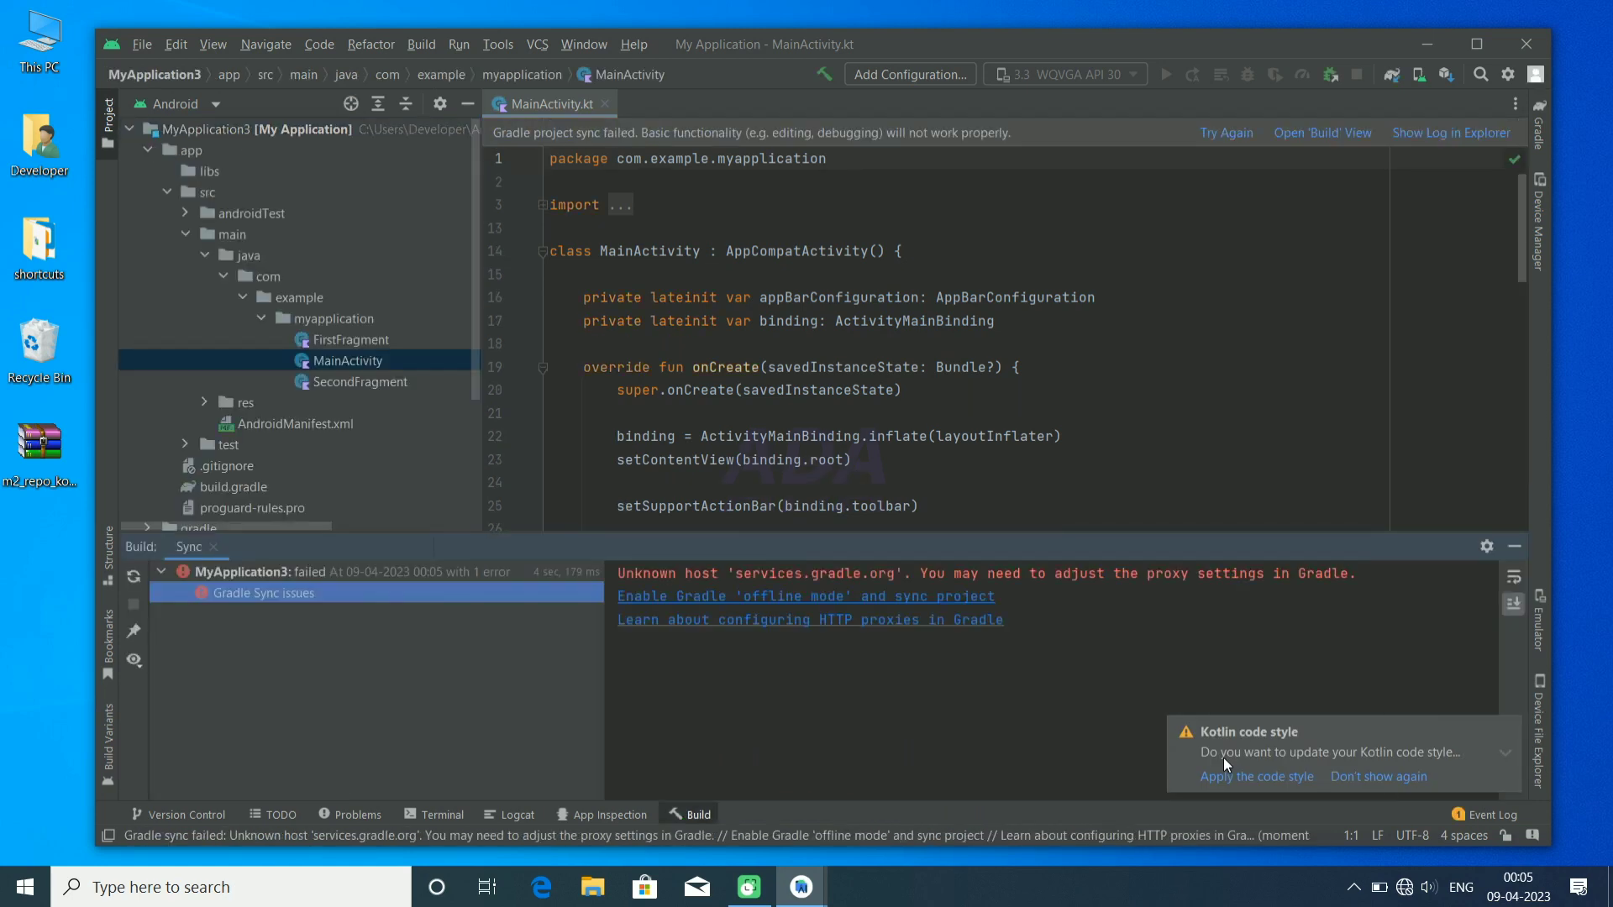
mouse_move(948, 748)
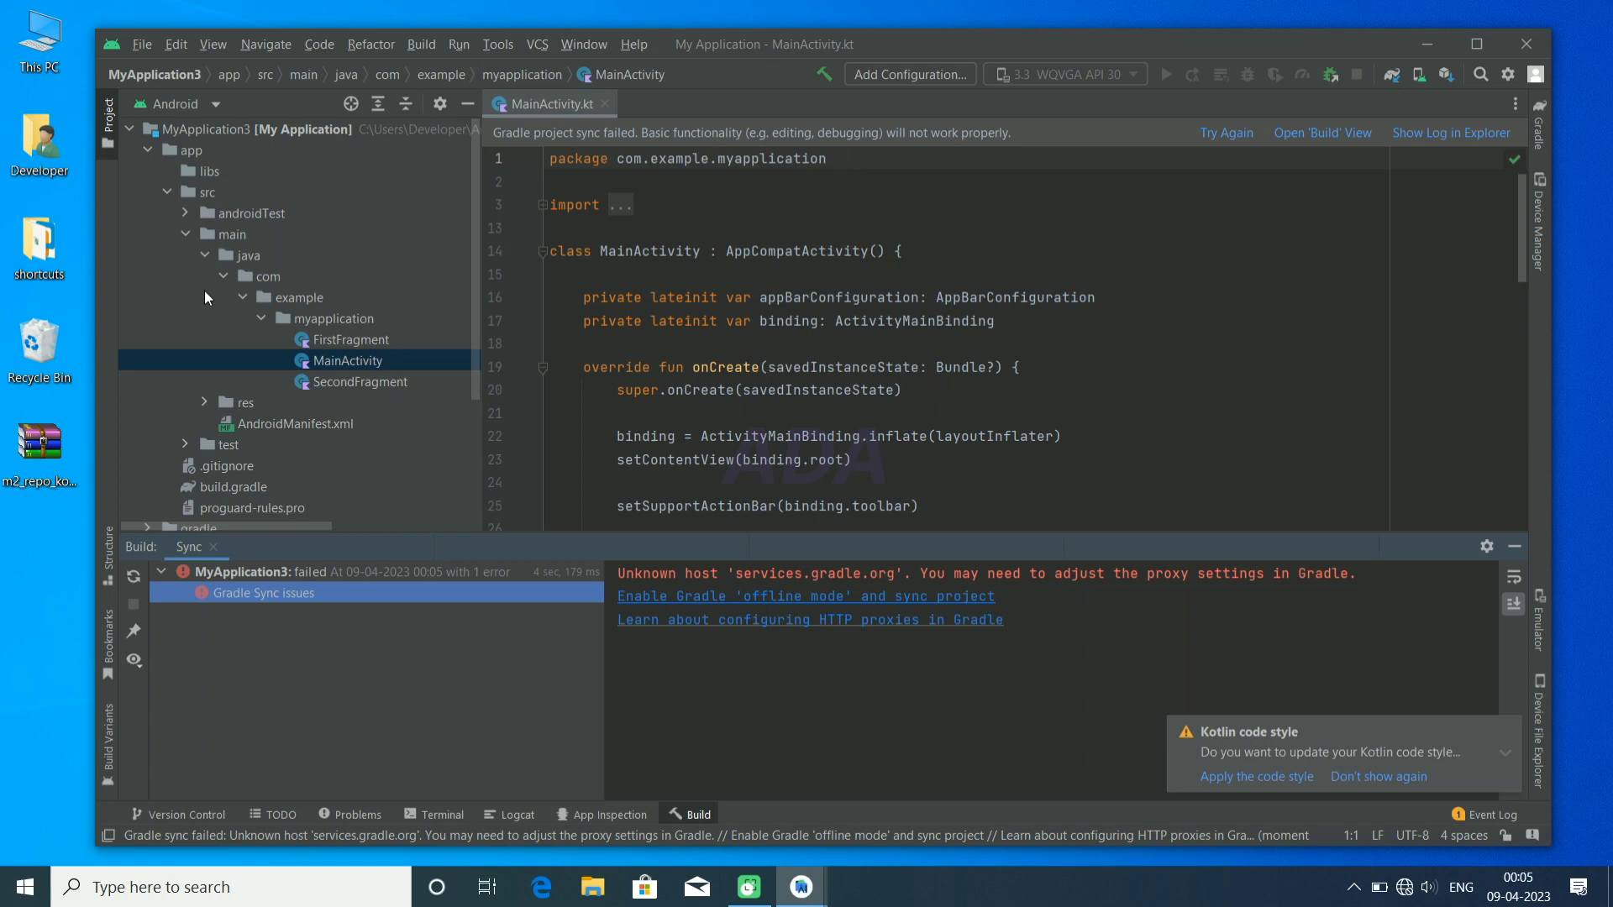
mouse_move(370, 413)
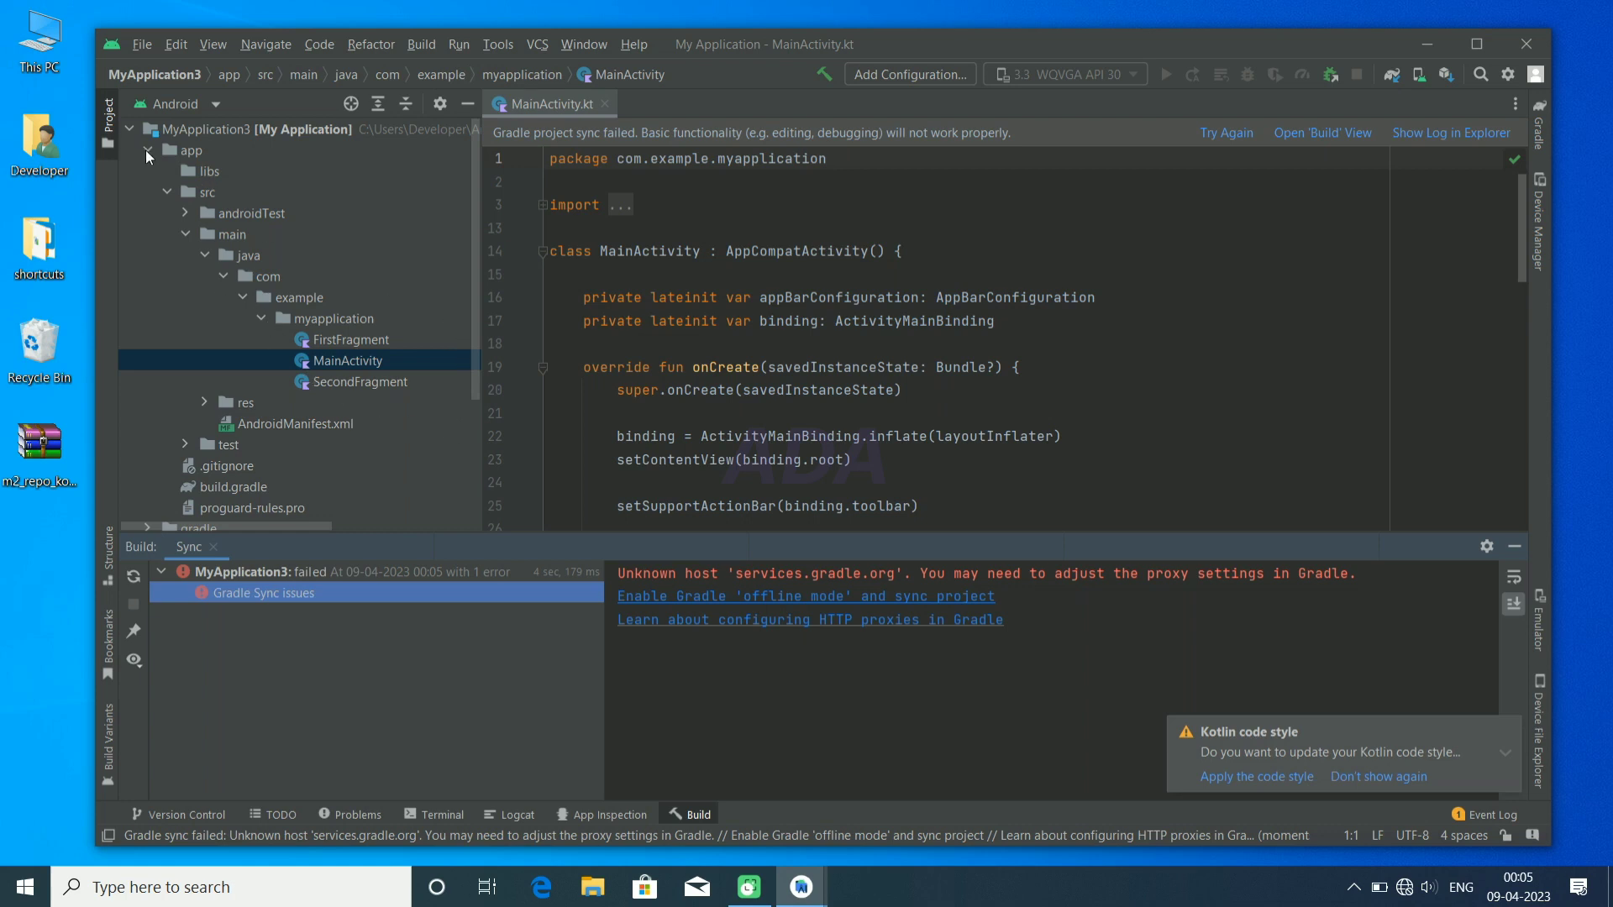
left_click(148, 149)
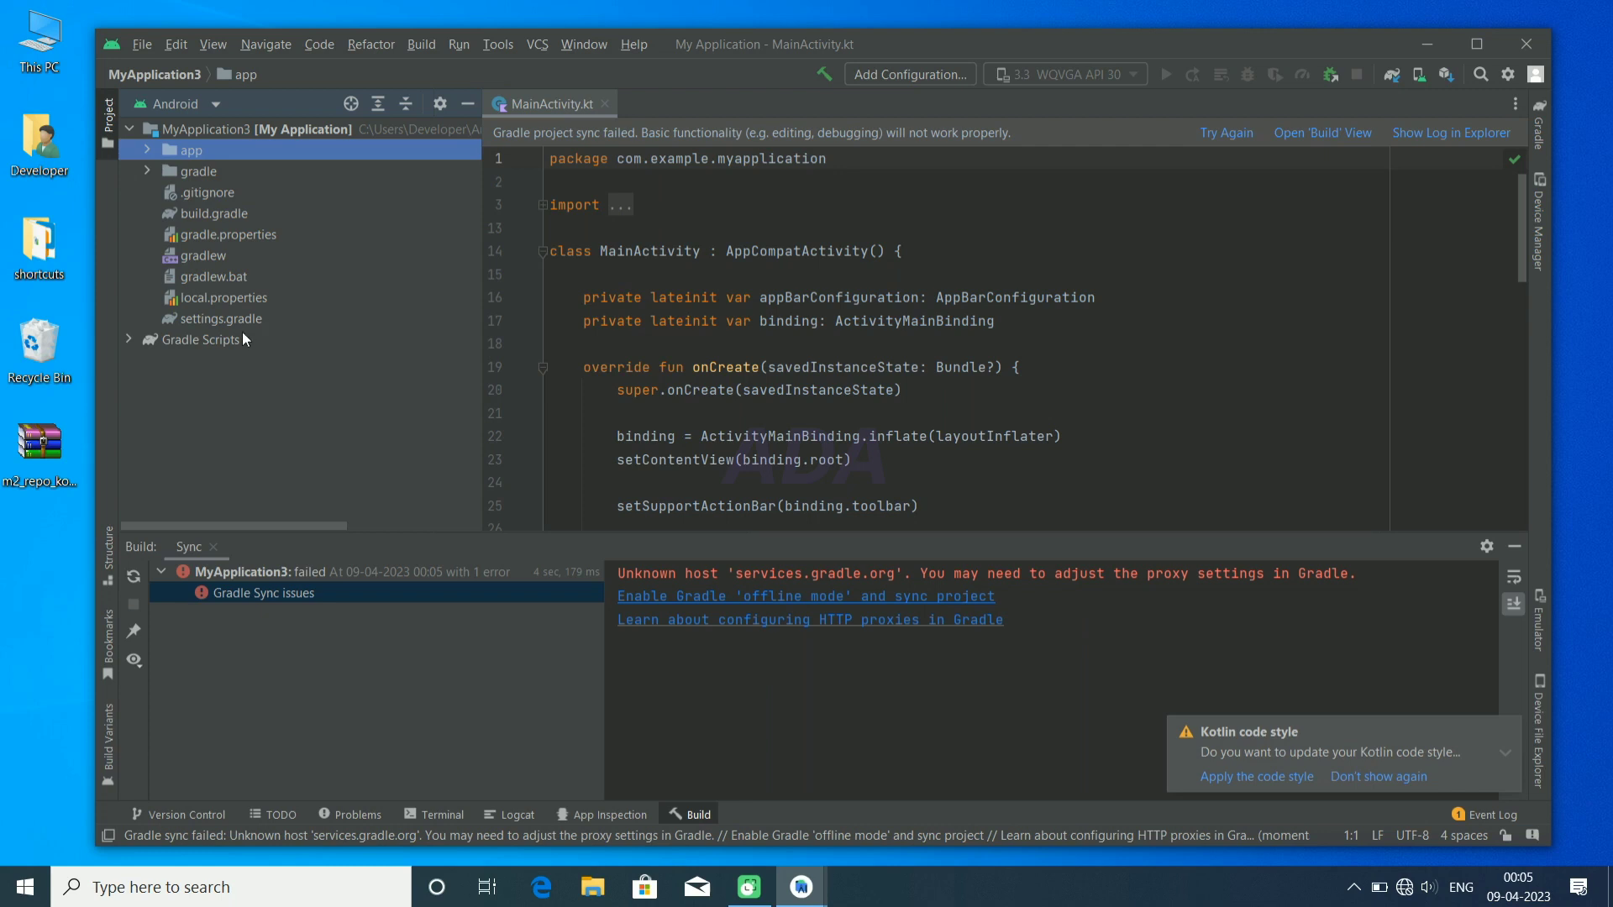
left_click(131, 339)
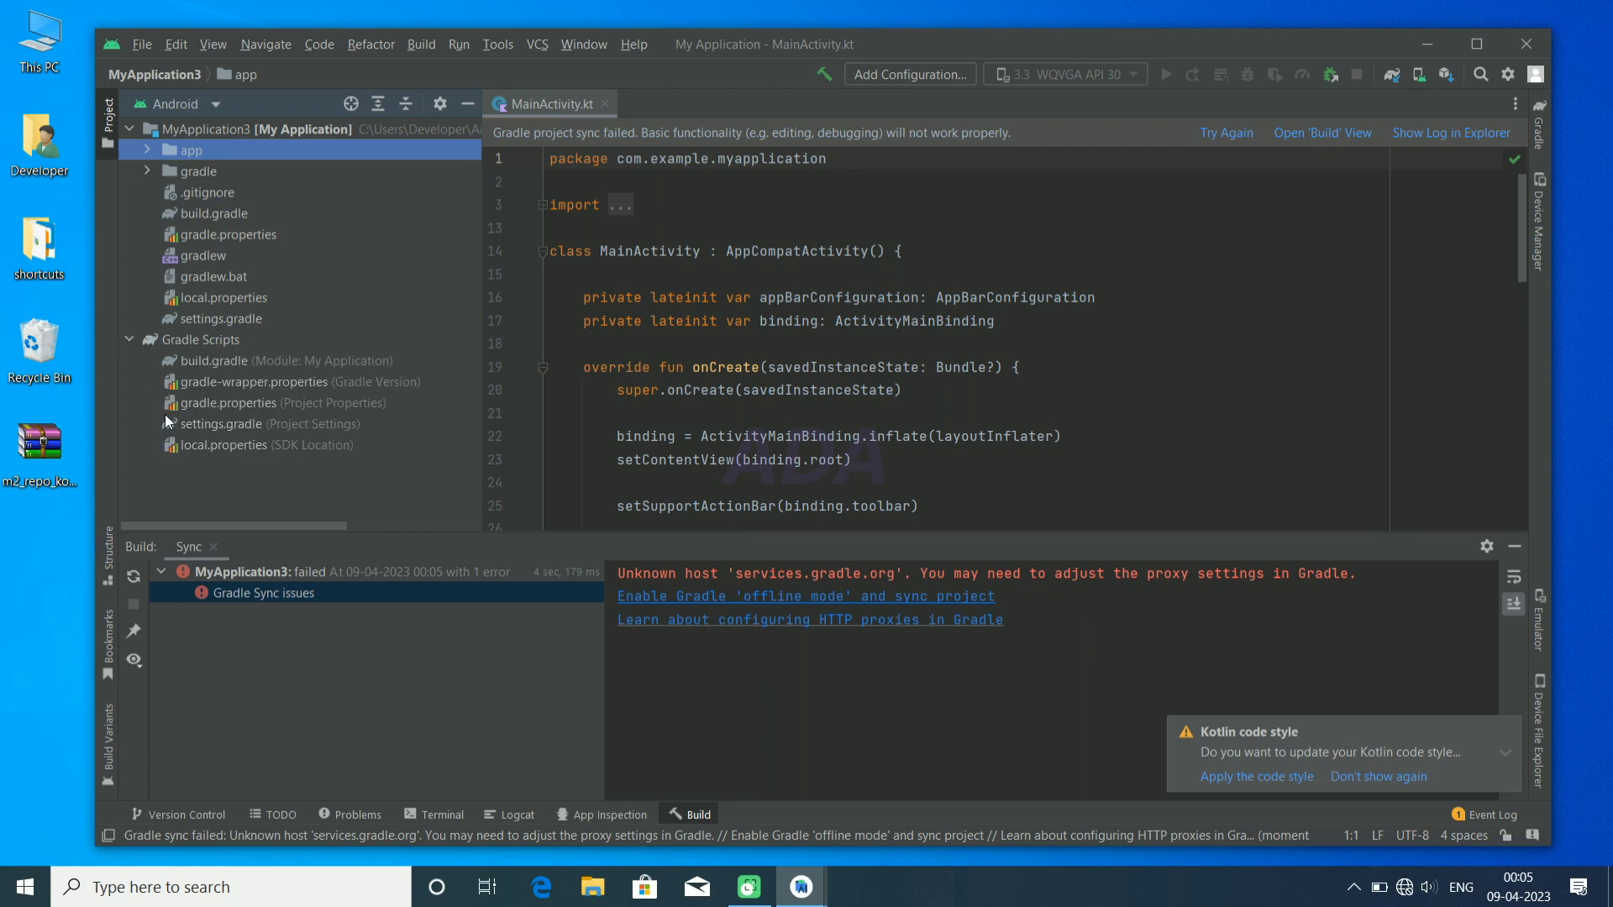
mouse_move(314, 392)
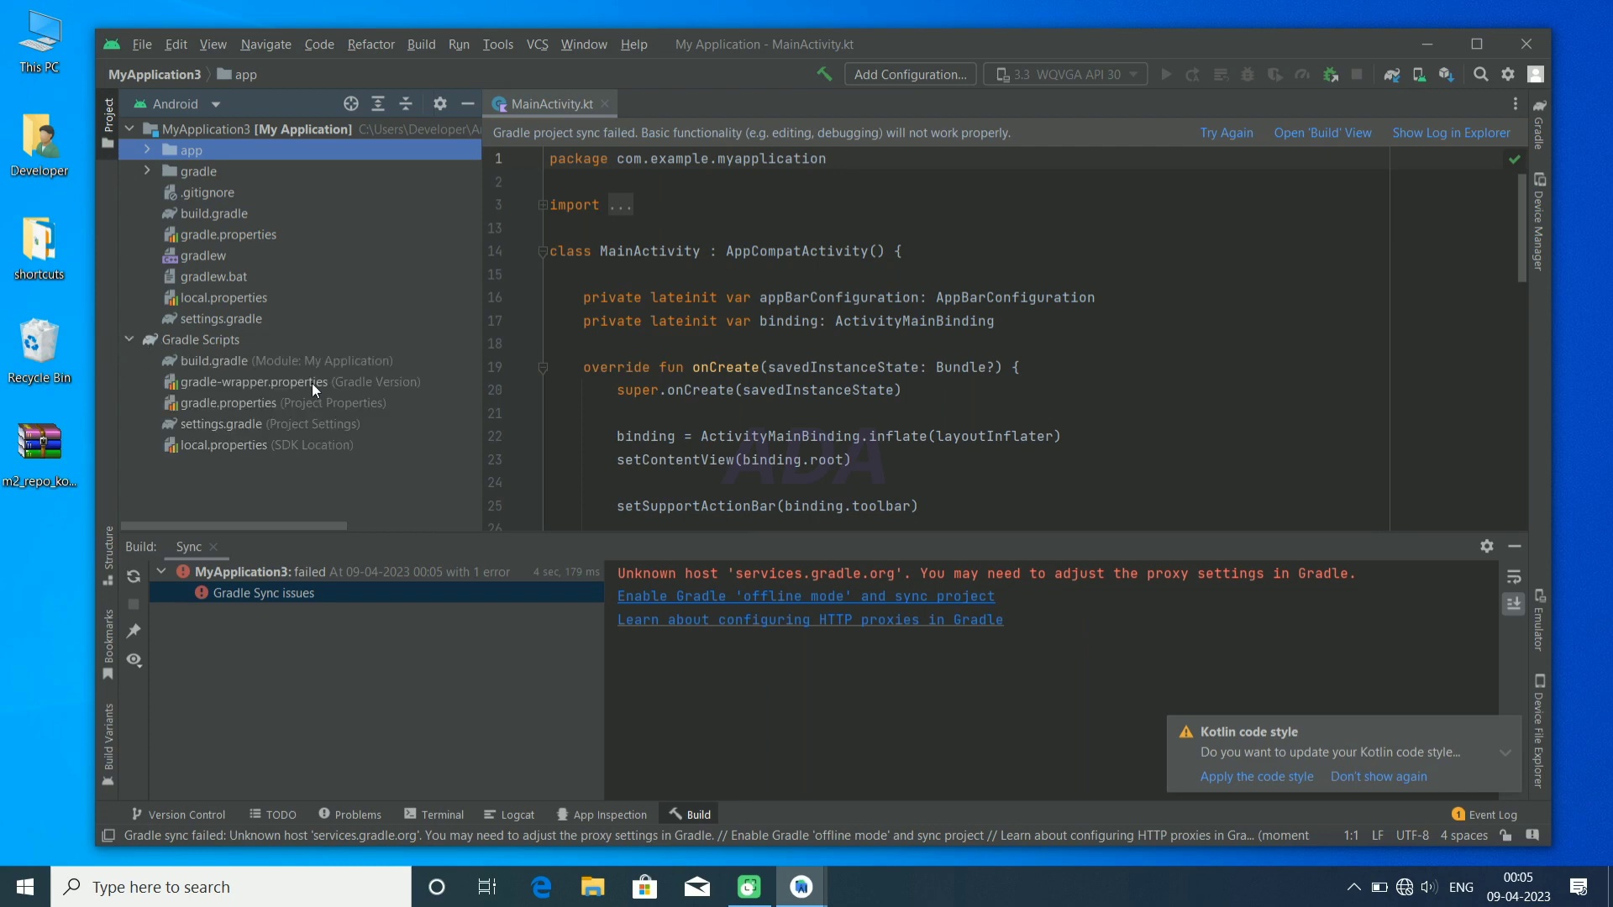
In gradle-wrapper.properties, point distributionUrl at a file:///E:/gradle/... local Gradle zip.
double_click(252, 381)
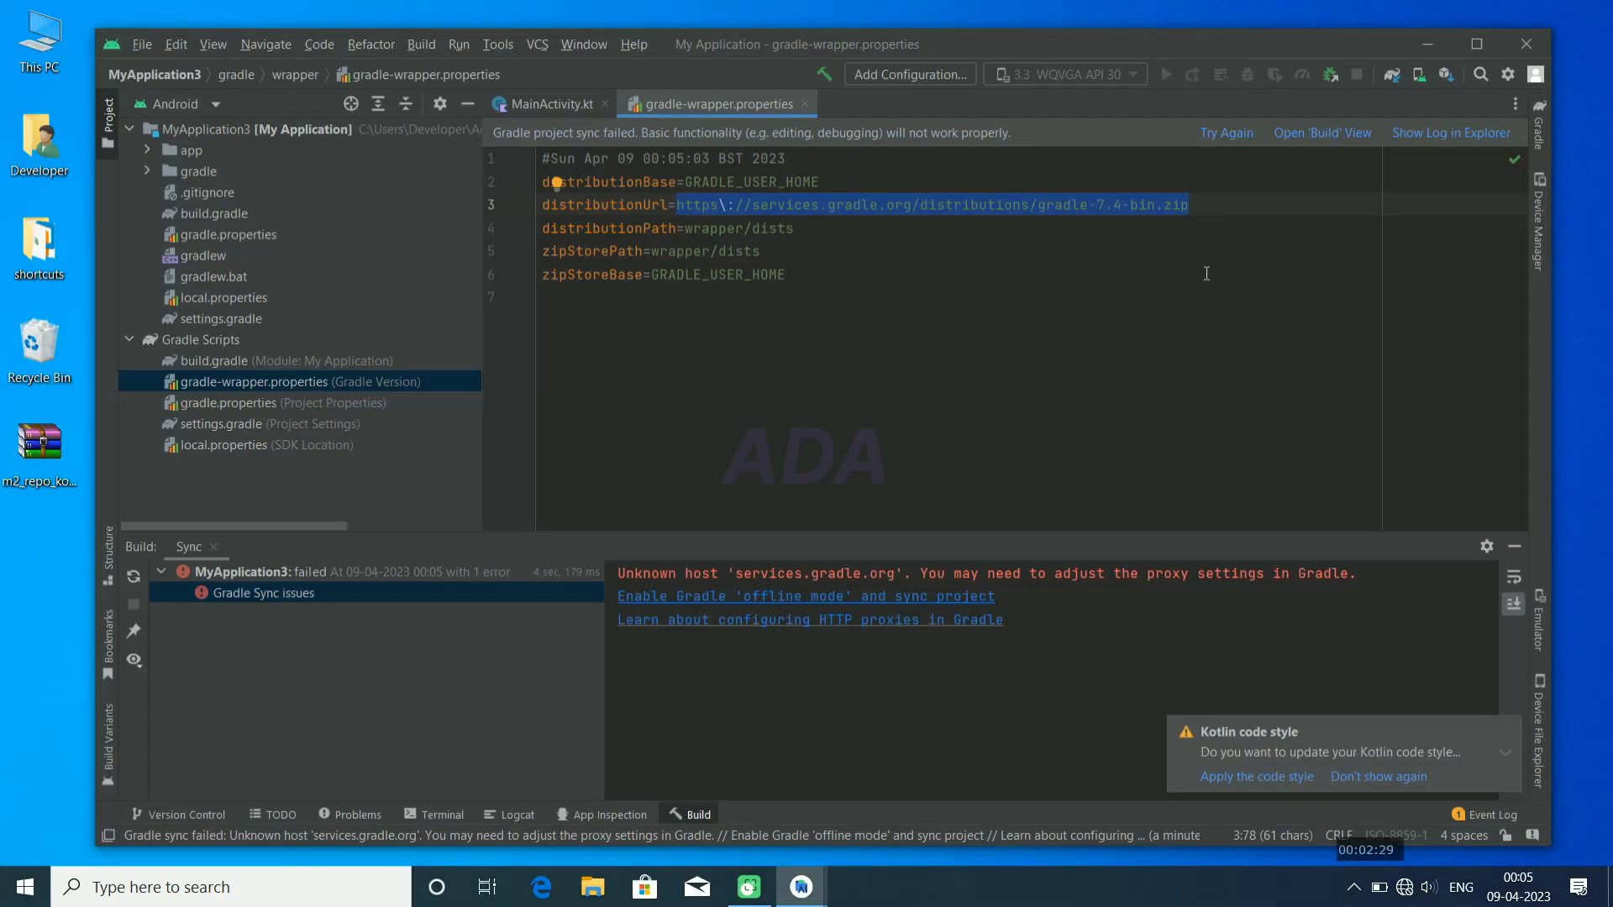
type("file:///")
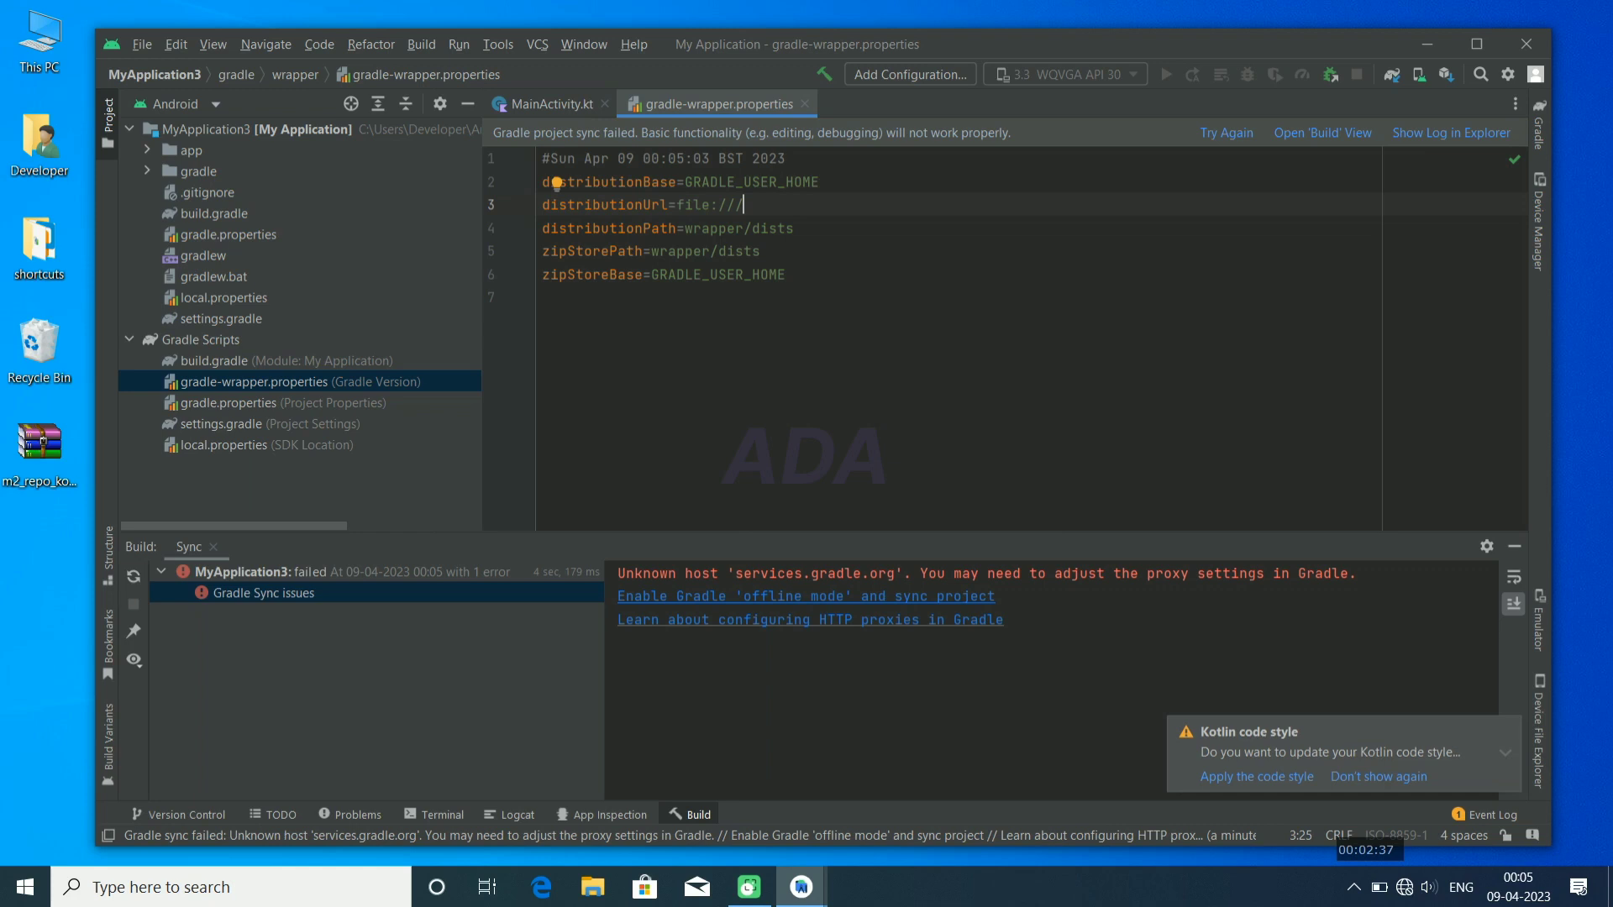
type("E:/gradle/gra")
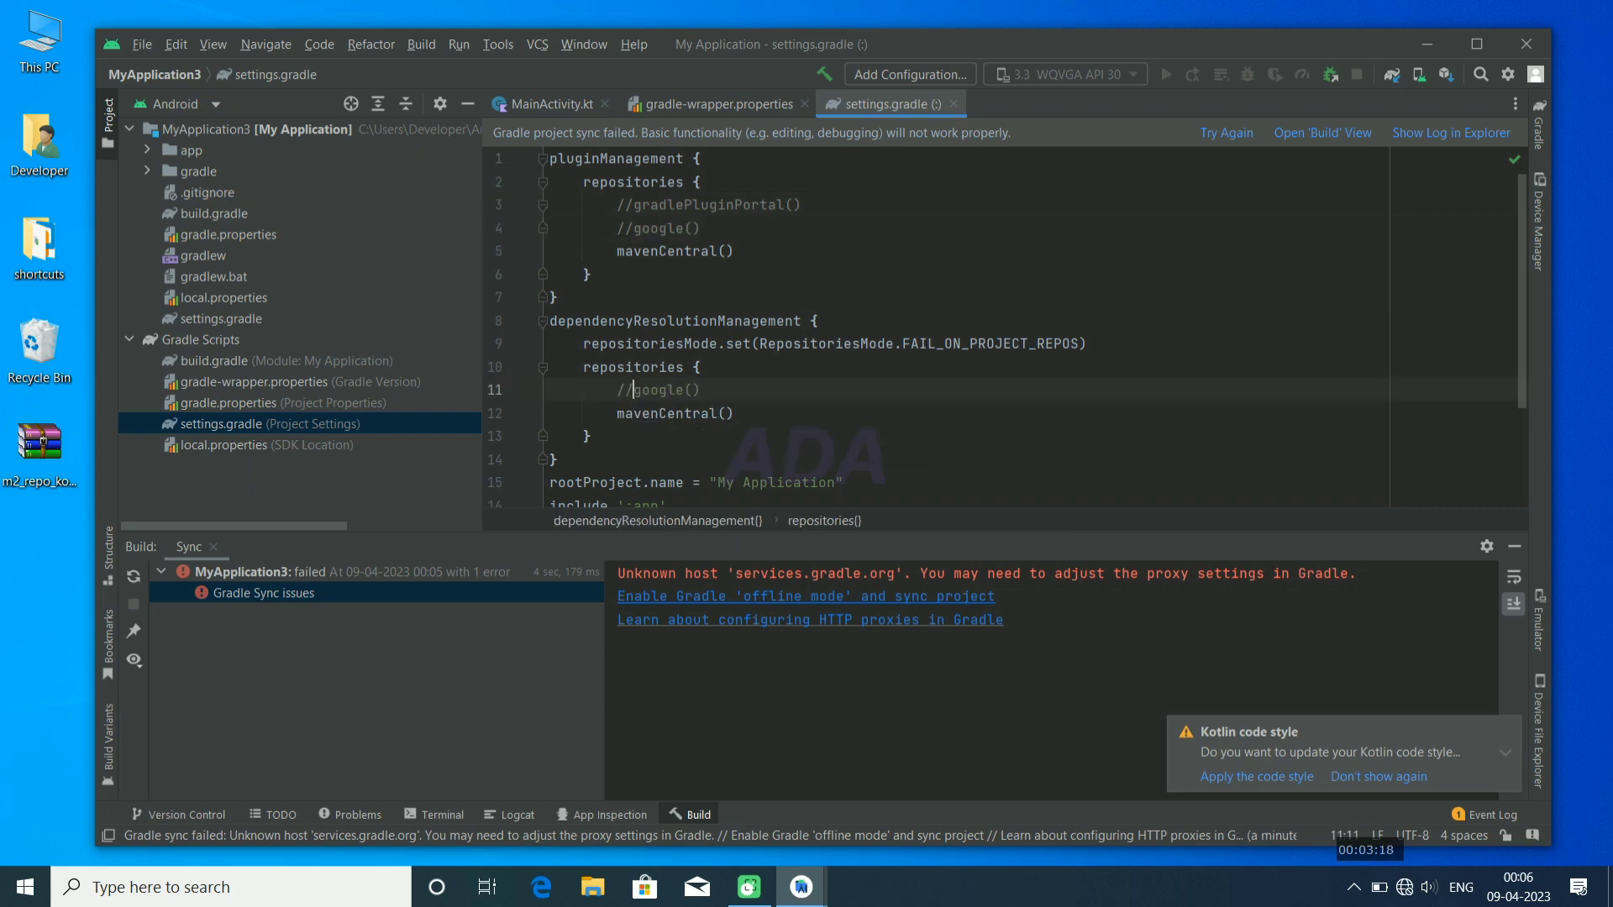
Replace mavenCentral() with mavenLocal() in both settings.gradle repository blocks.
left_click(658, 250)
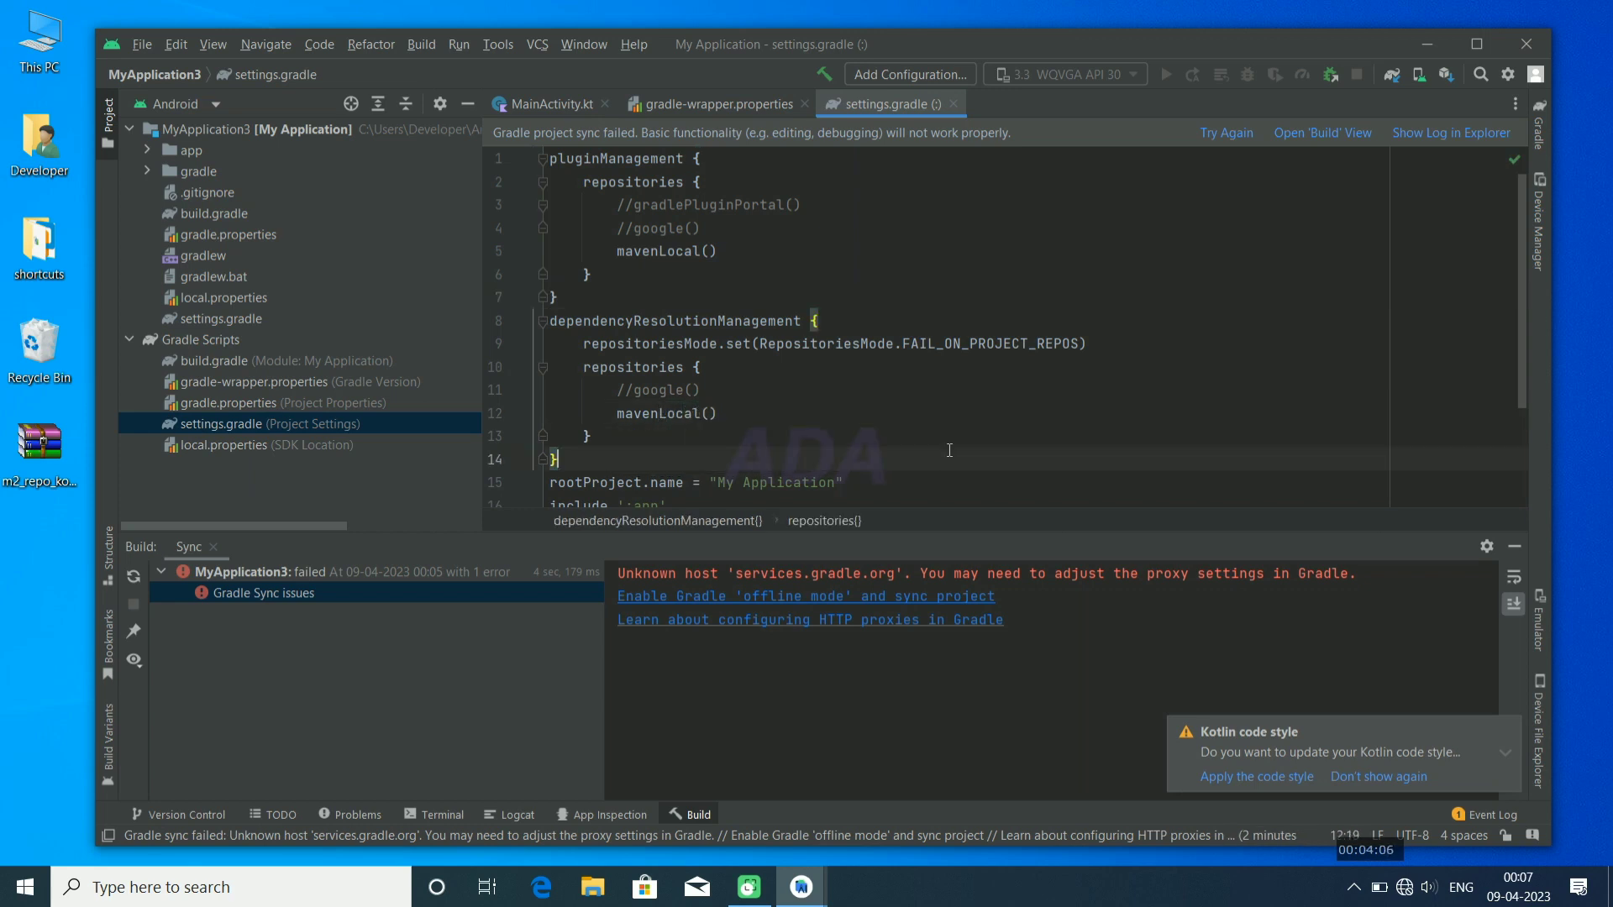
mouse_move(134, 576)
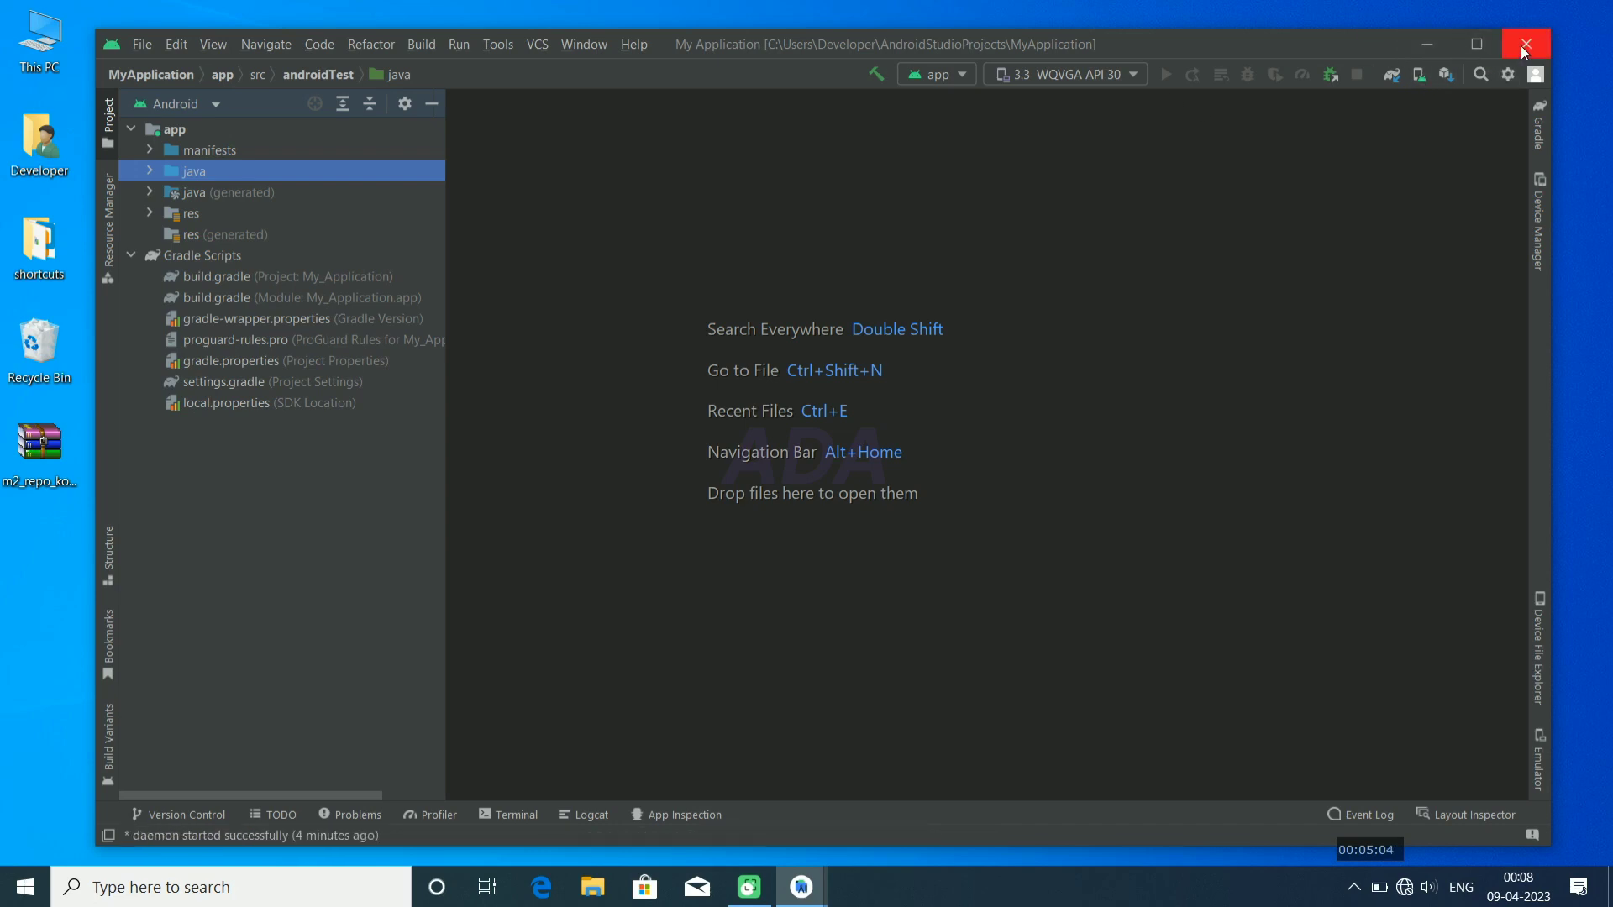
Close the other project window and open m2_repo_kotlin_included.zip from the Developer home folder.
left_click(1524, 44)
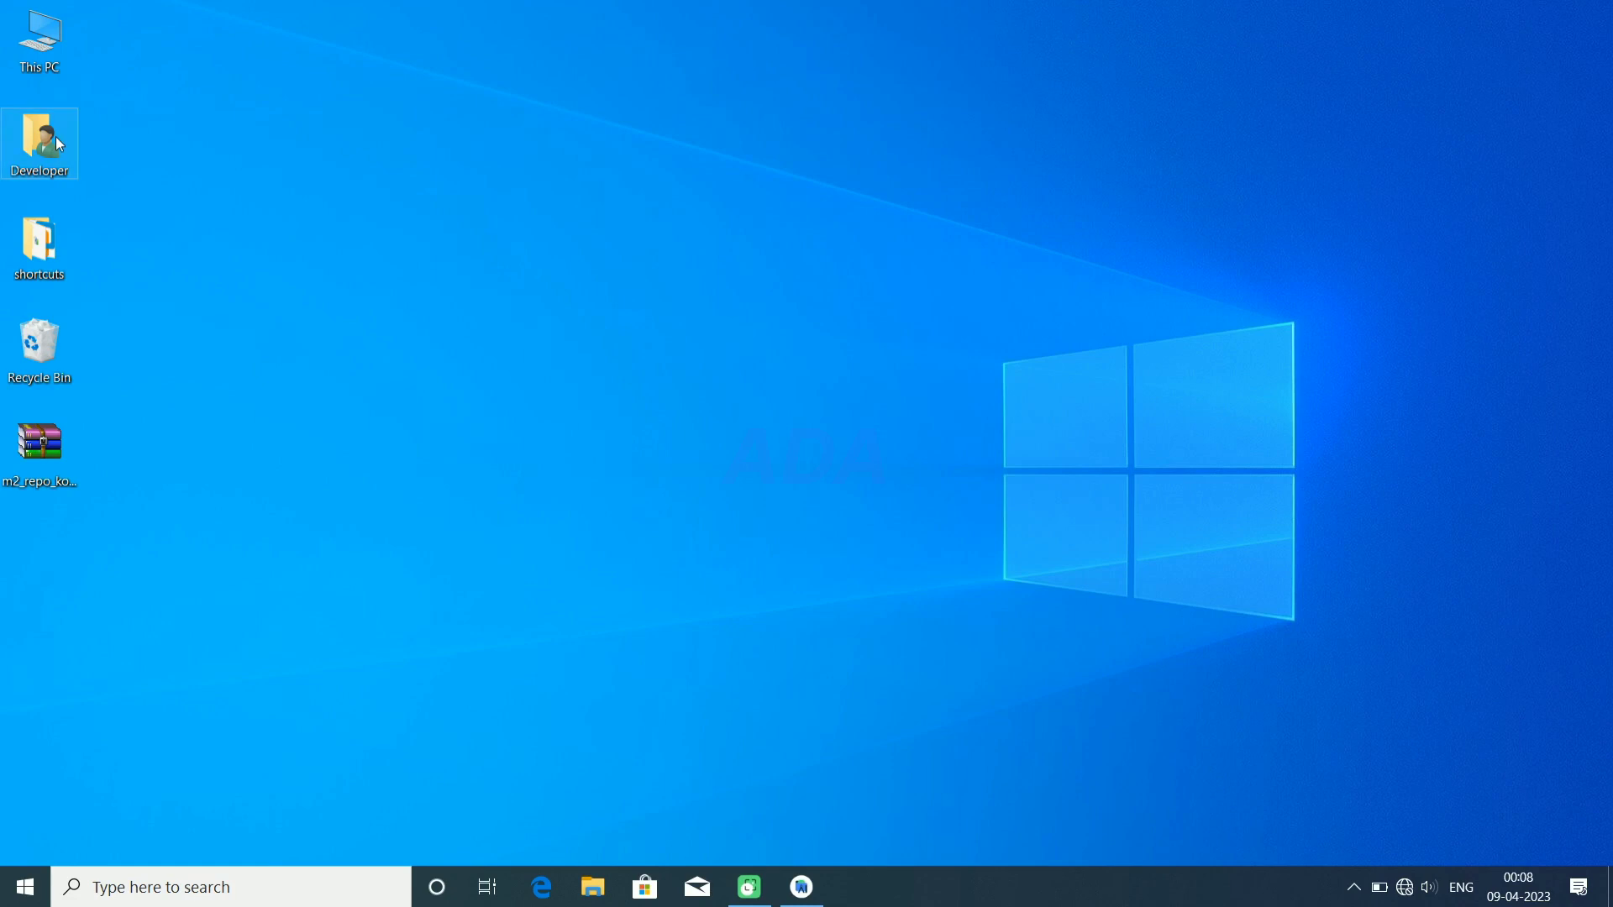
double_click(38, 134)
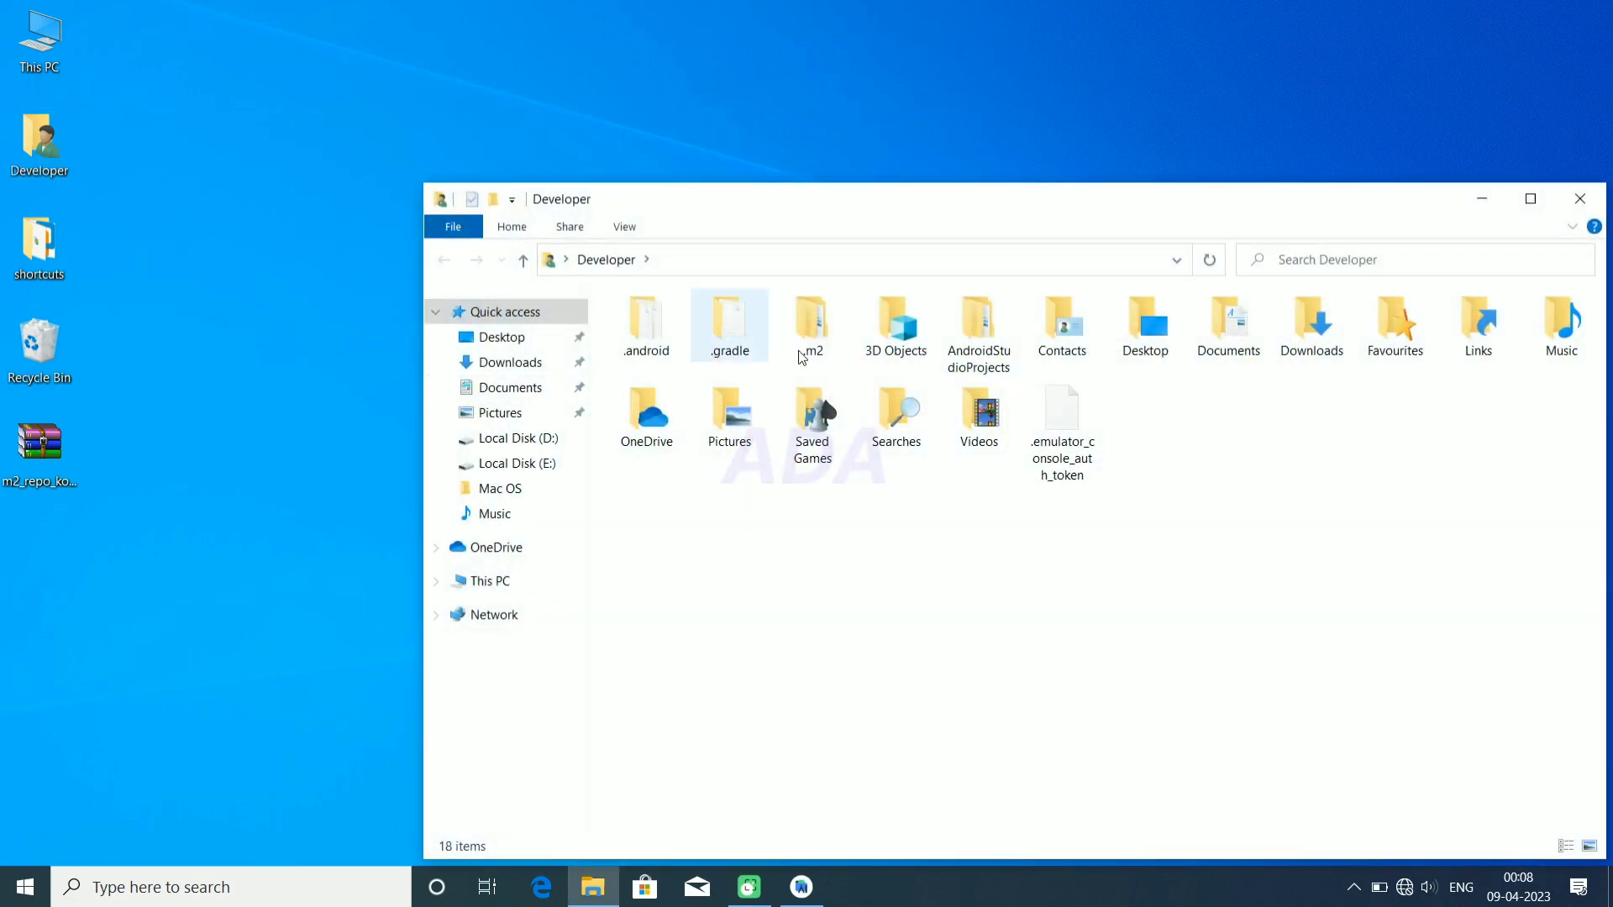
left_click(811, 323)
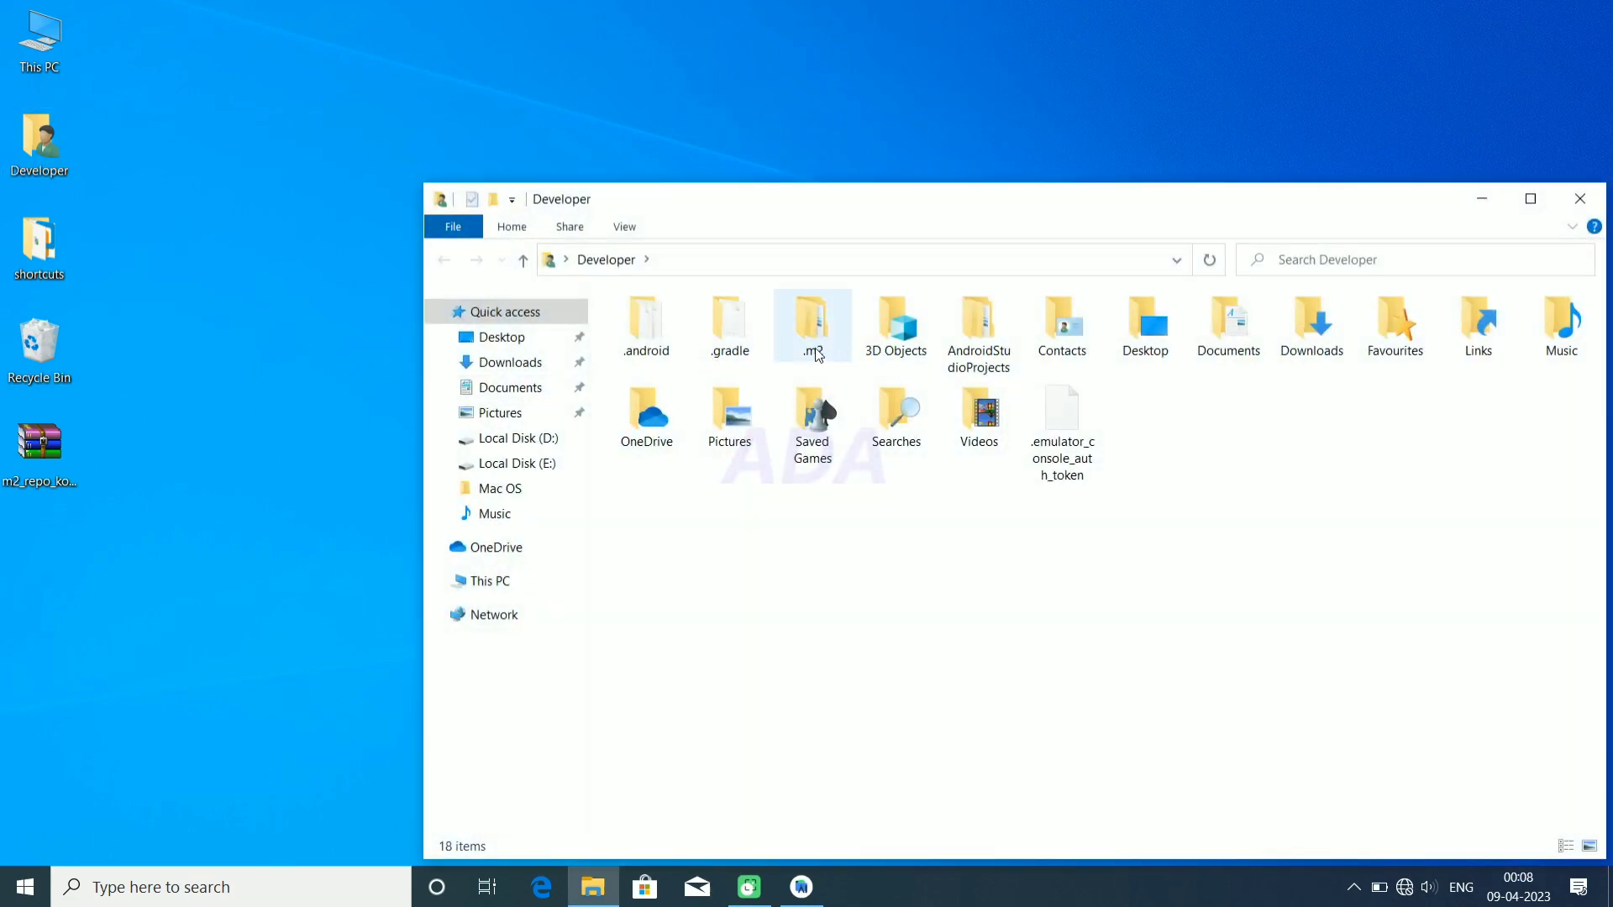
double_click(39, 447)
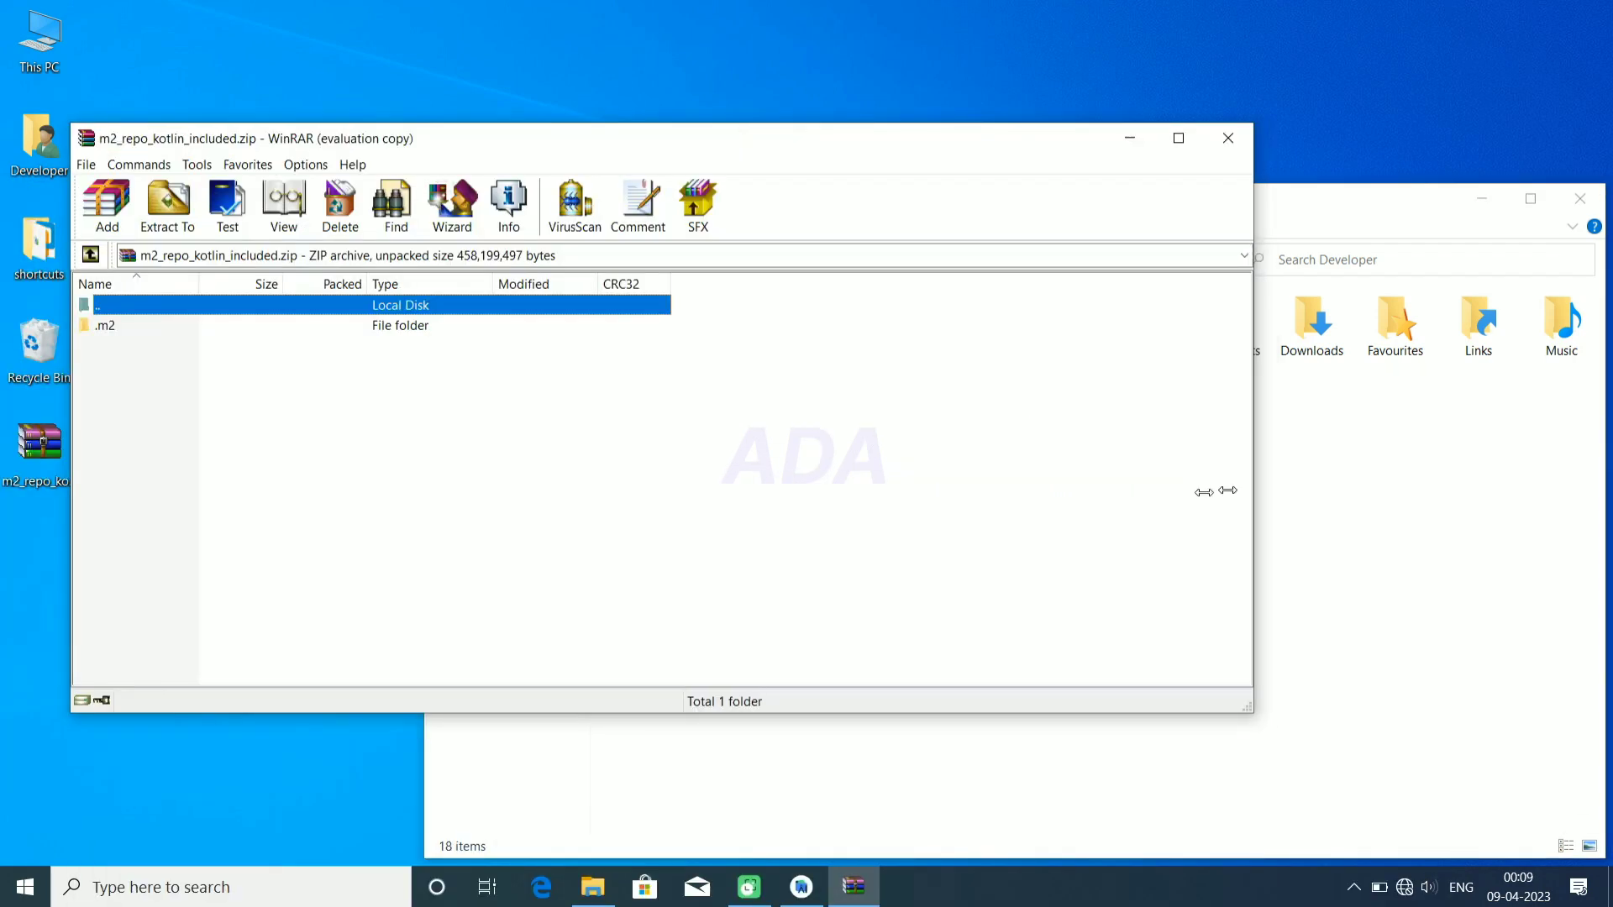
Extract the archive's .m2 folder into the Developer home folder, merging its repository libraries.
left_click(167, 203)
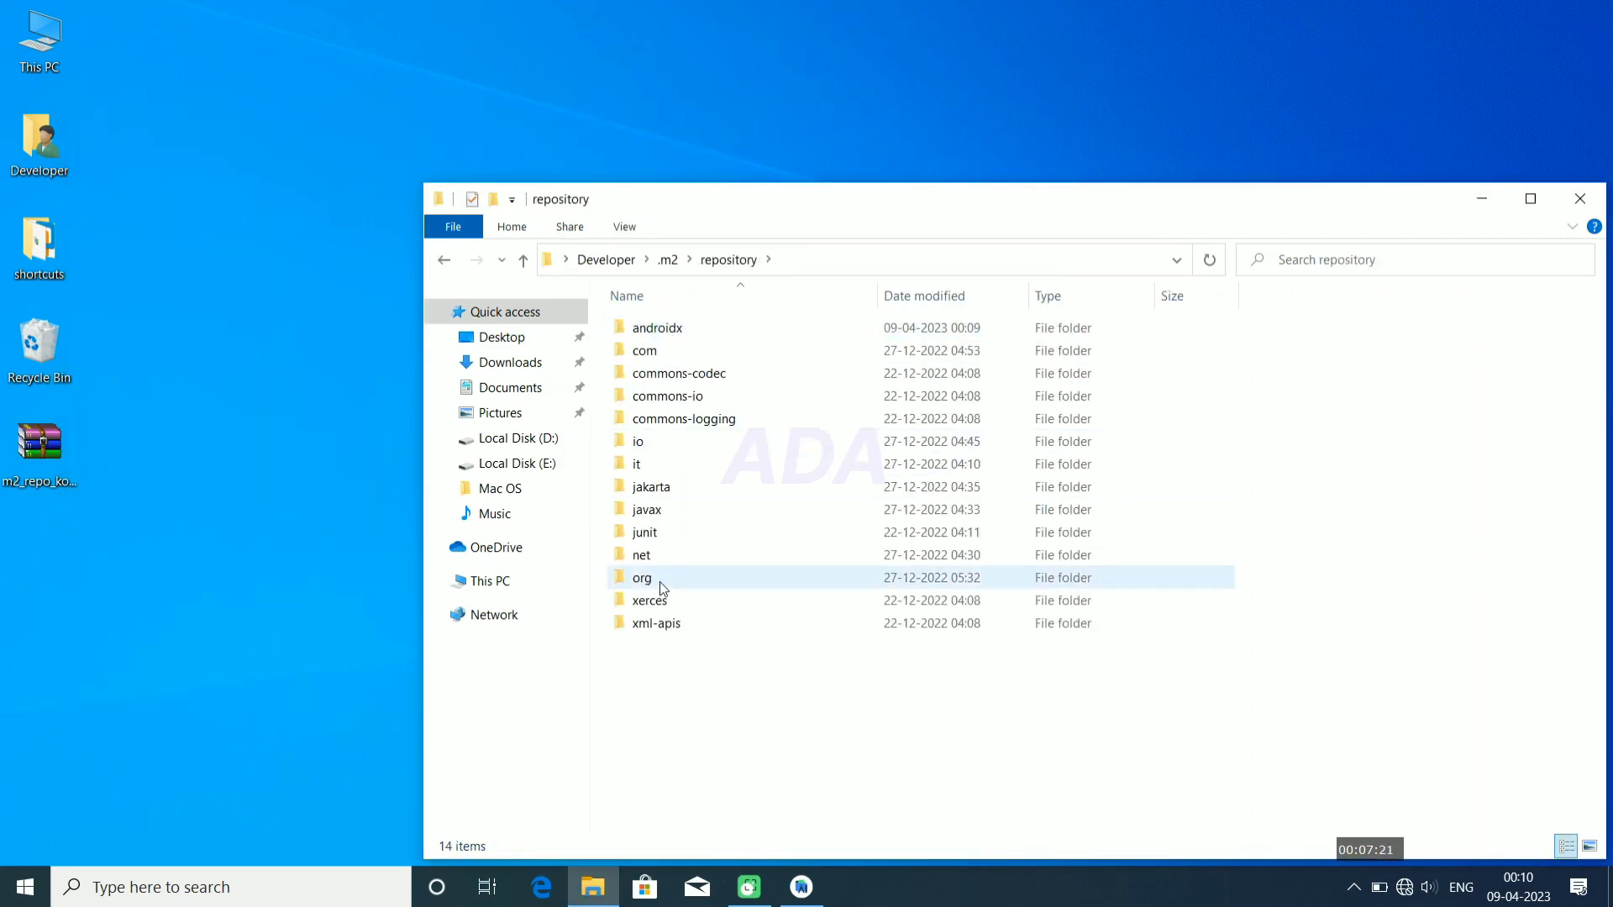
Browse to kotlin-gradle-plugin/1.7.20 and confirm its jar and pom files are present.
double_click(641, 577)
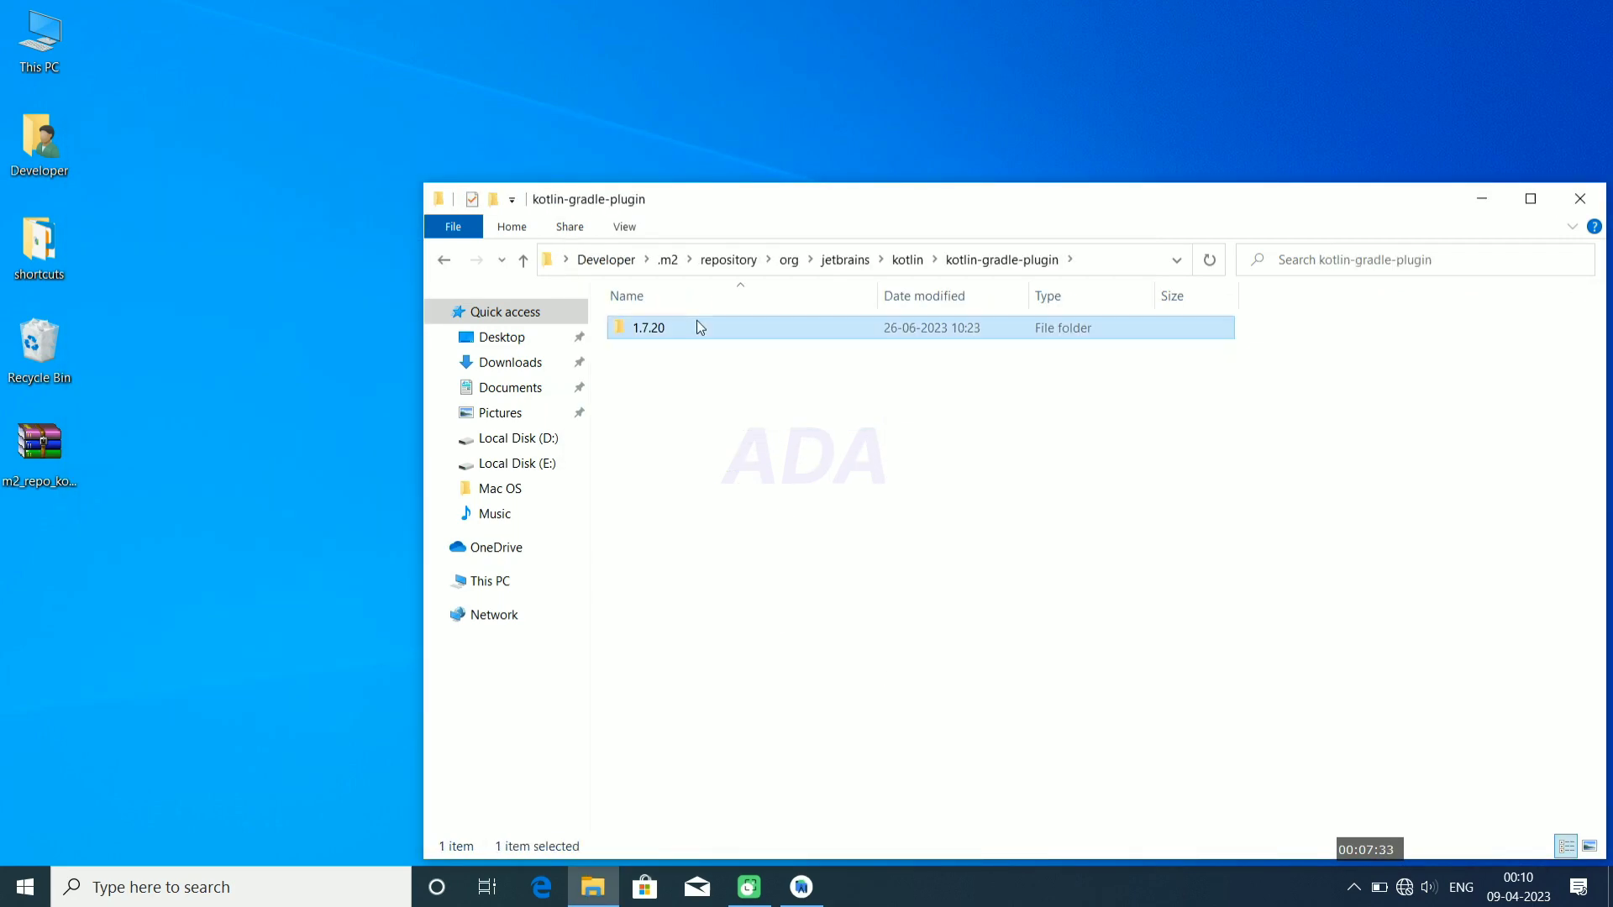
double_click(648, 328)
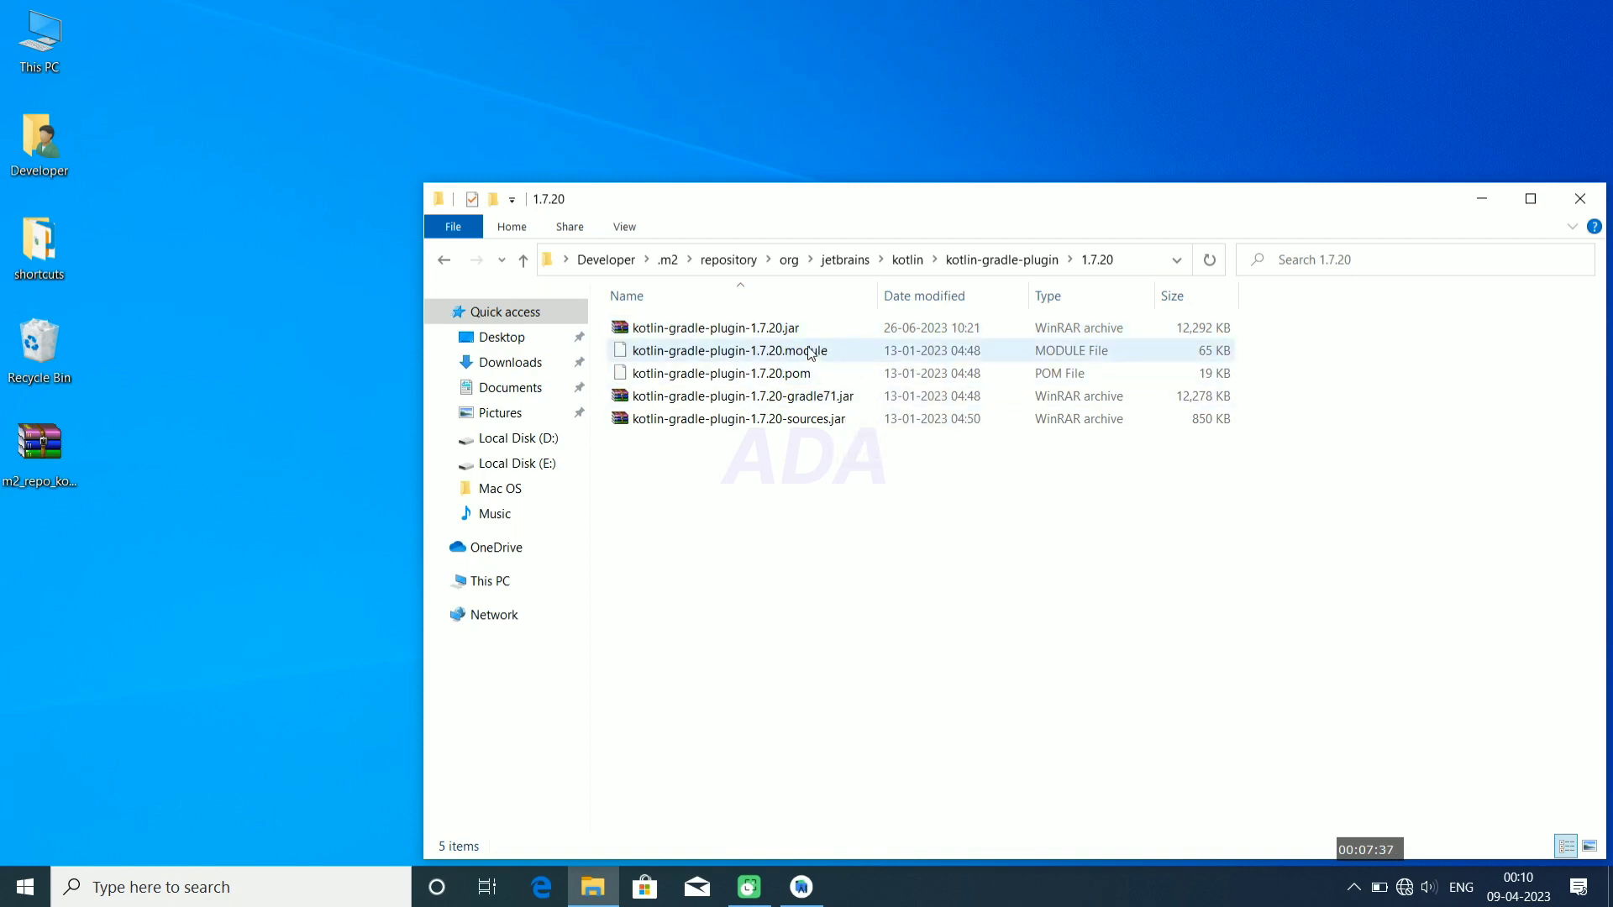
mouse_move(808, 355)
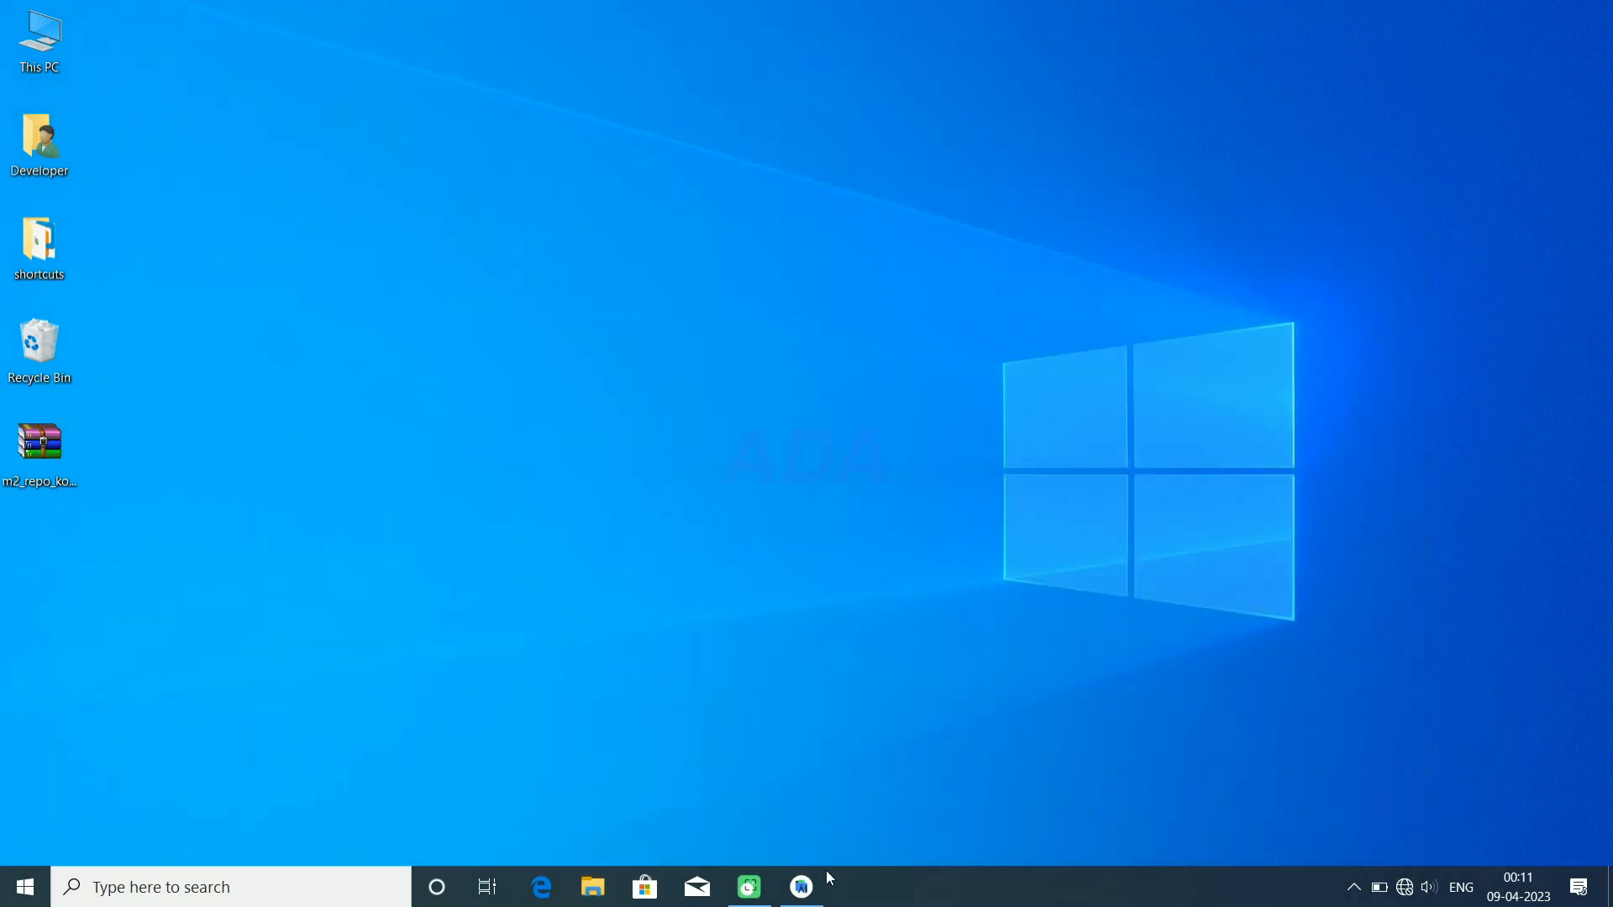
Retry the Gradle sync for MyApplication3 and make the project, reaching BUILD SUCCESSFUL.
left_click(800, 888)
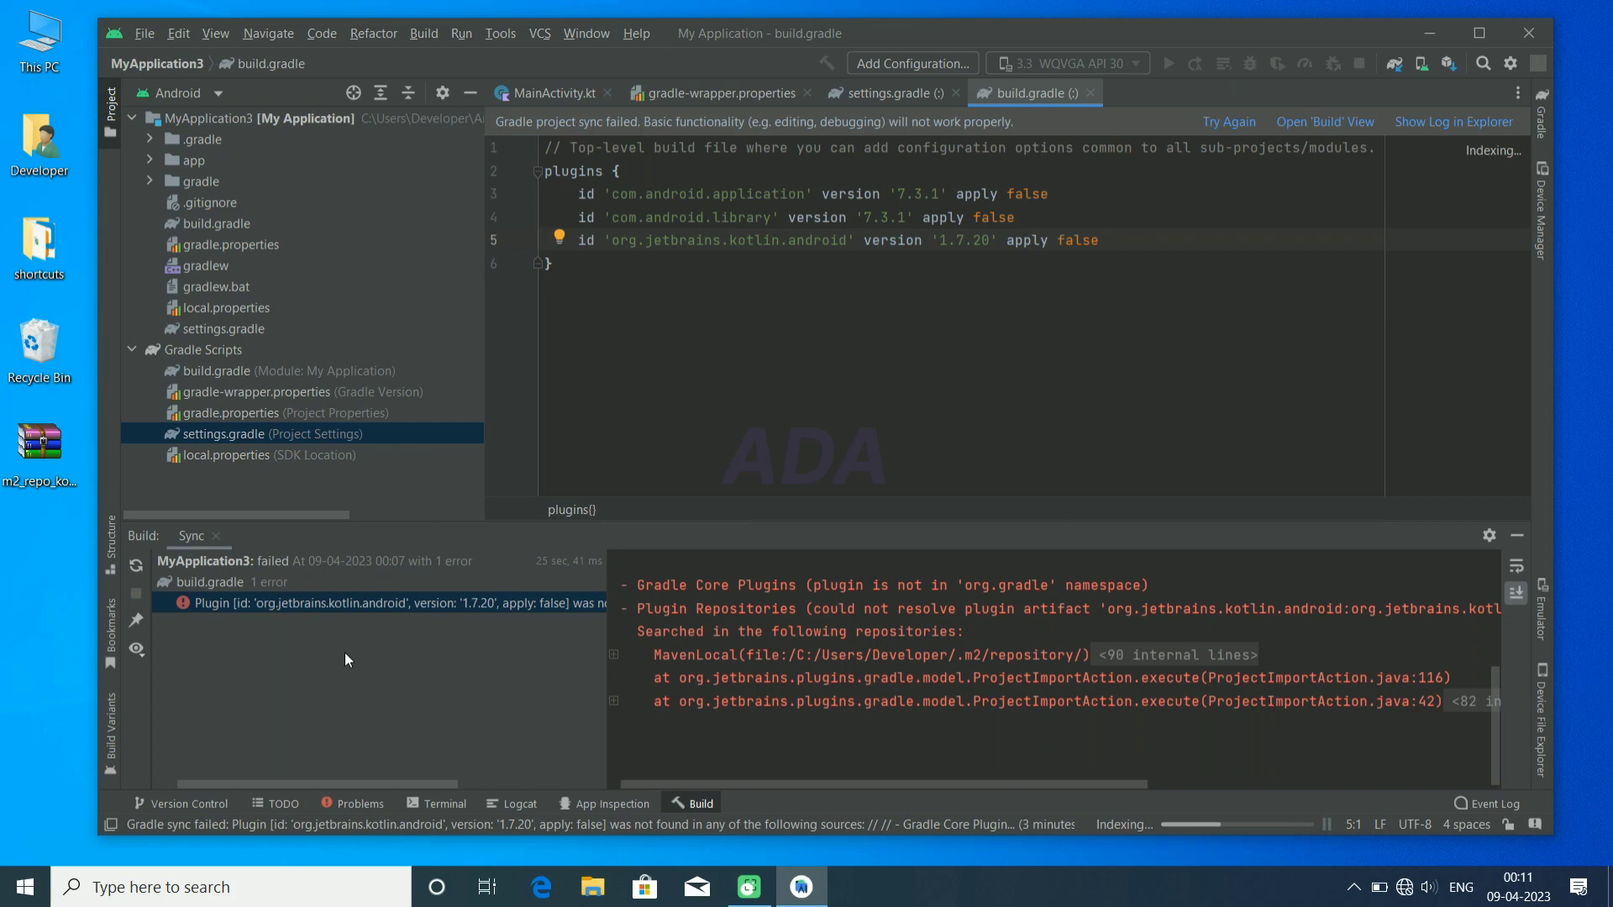
left_click(1228, 121)
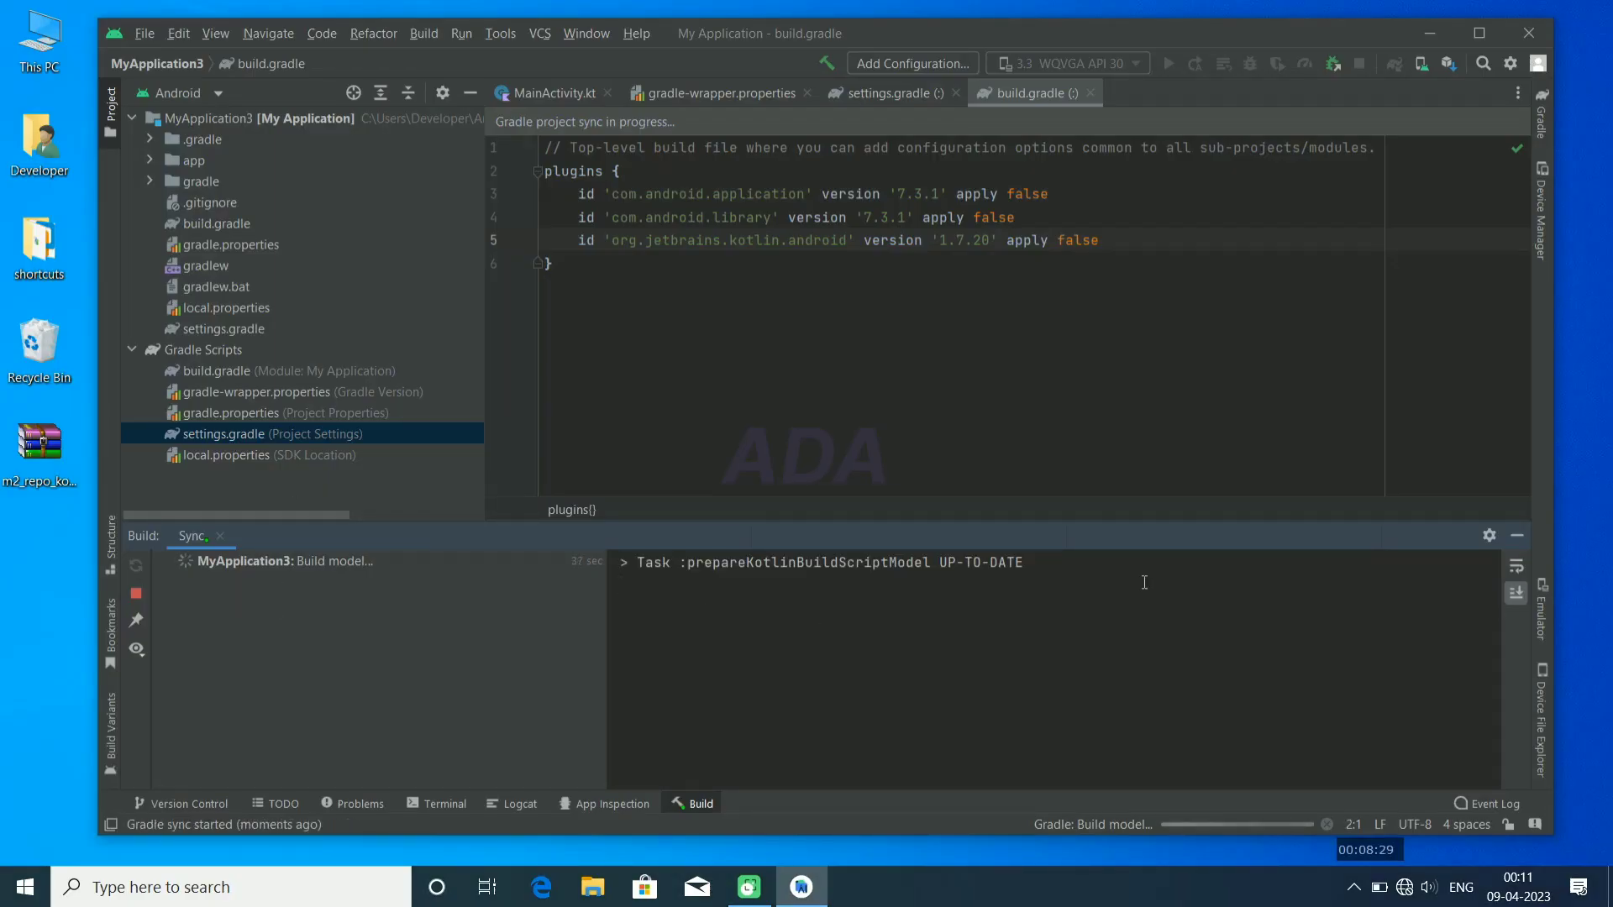
left_click(1168, 62)
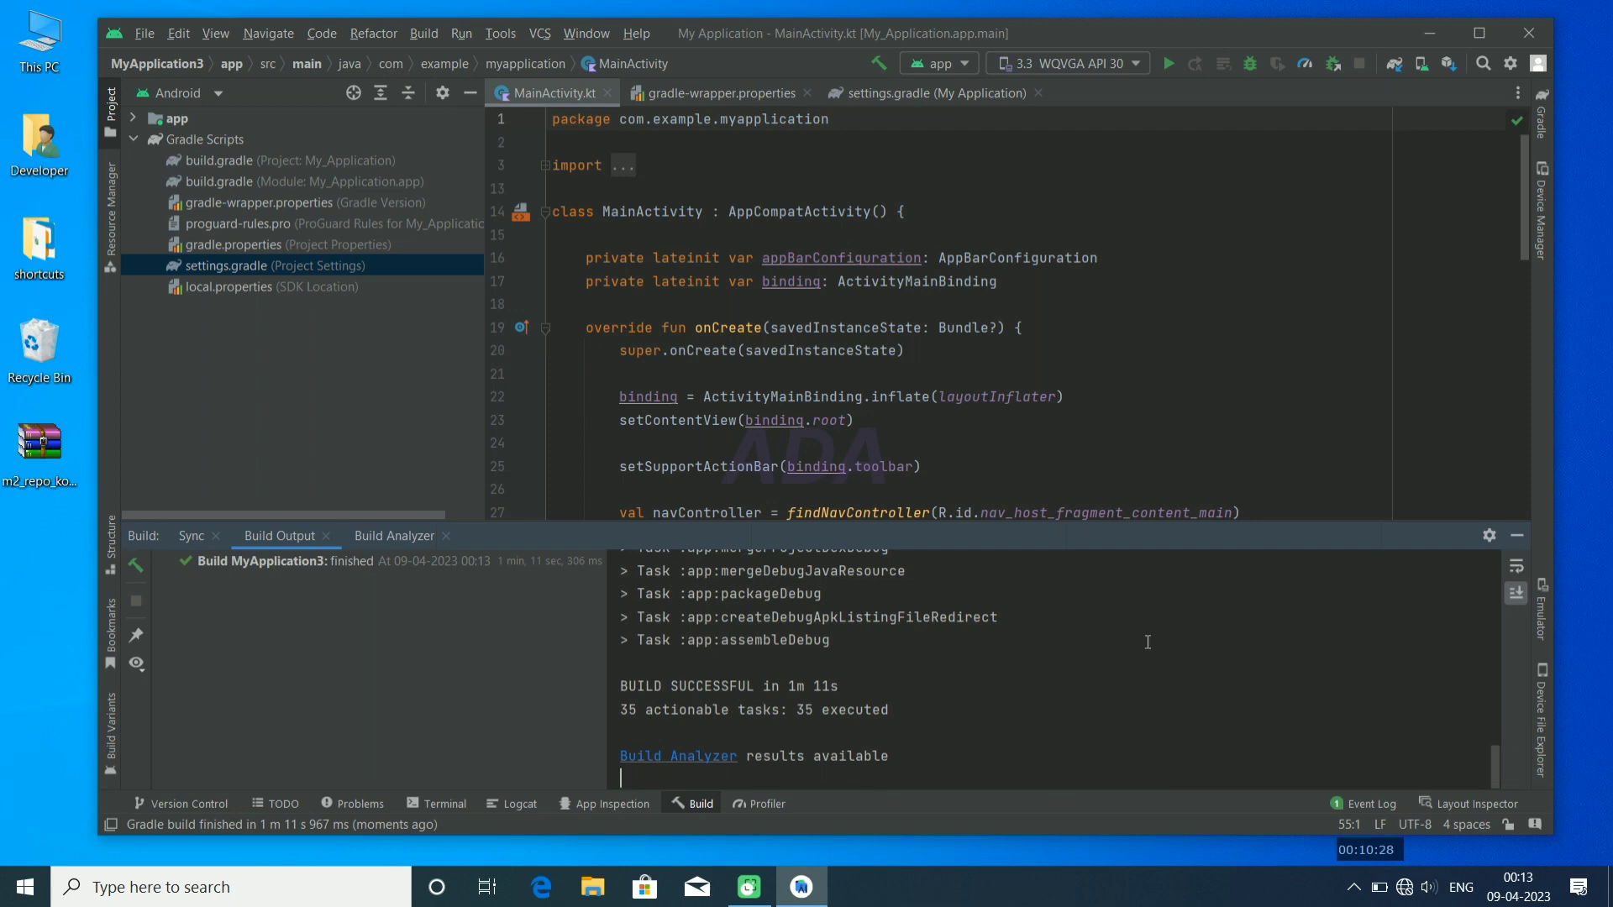
mouse_move(1025, 232)
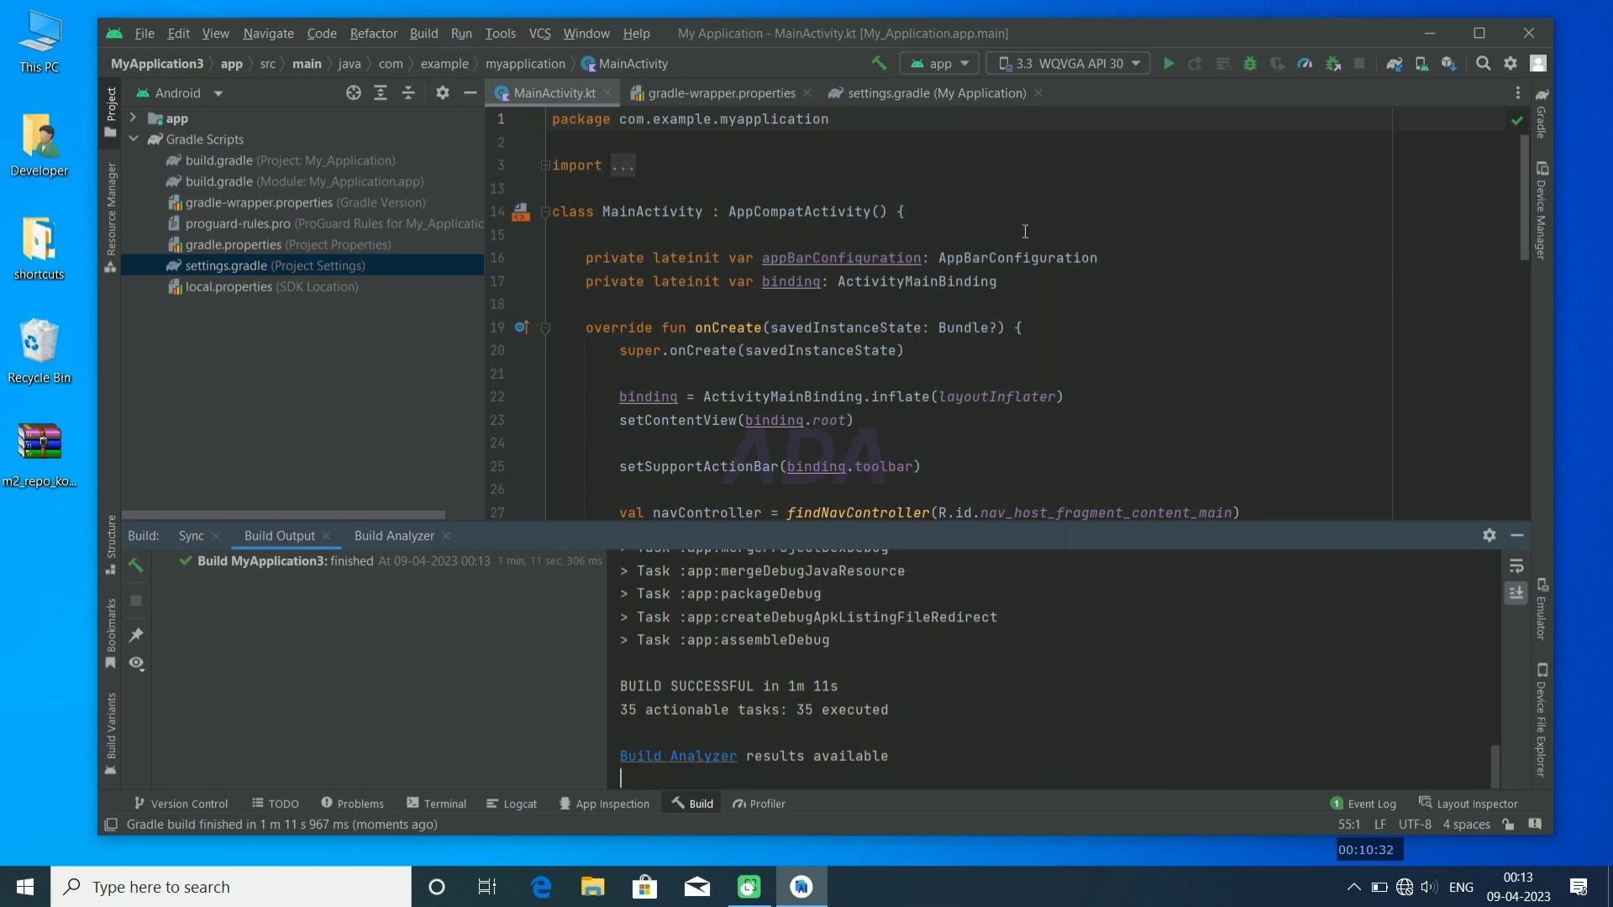
Run 'app' on the WQVGA API 30 emulator and reveal its First Fragment screen.
left_click(1168, 62)
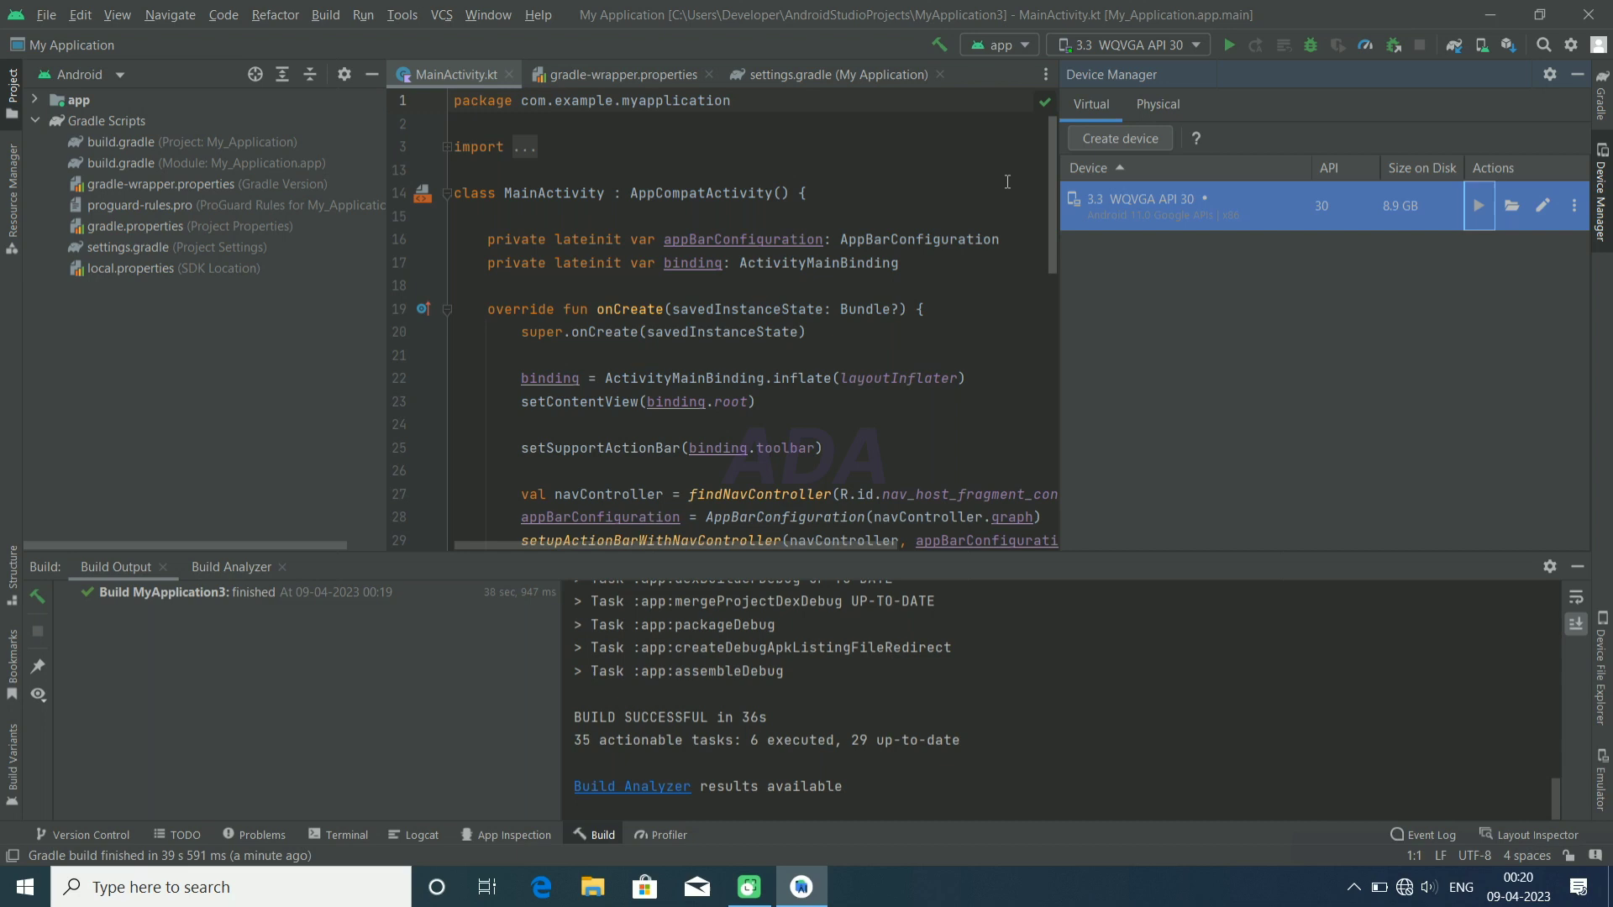
left_click(1228, 44)
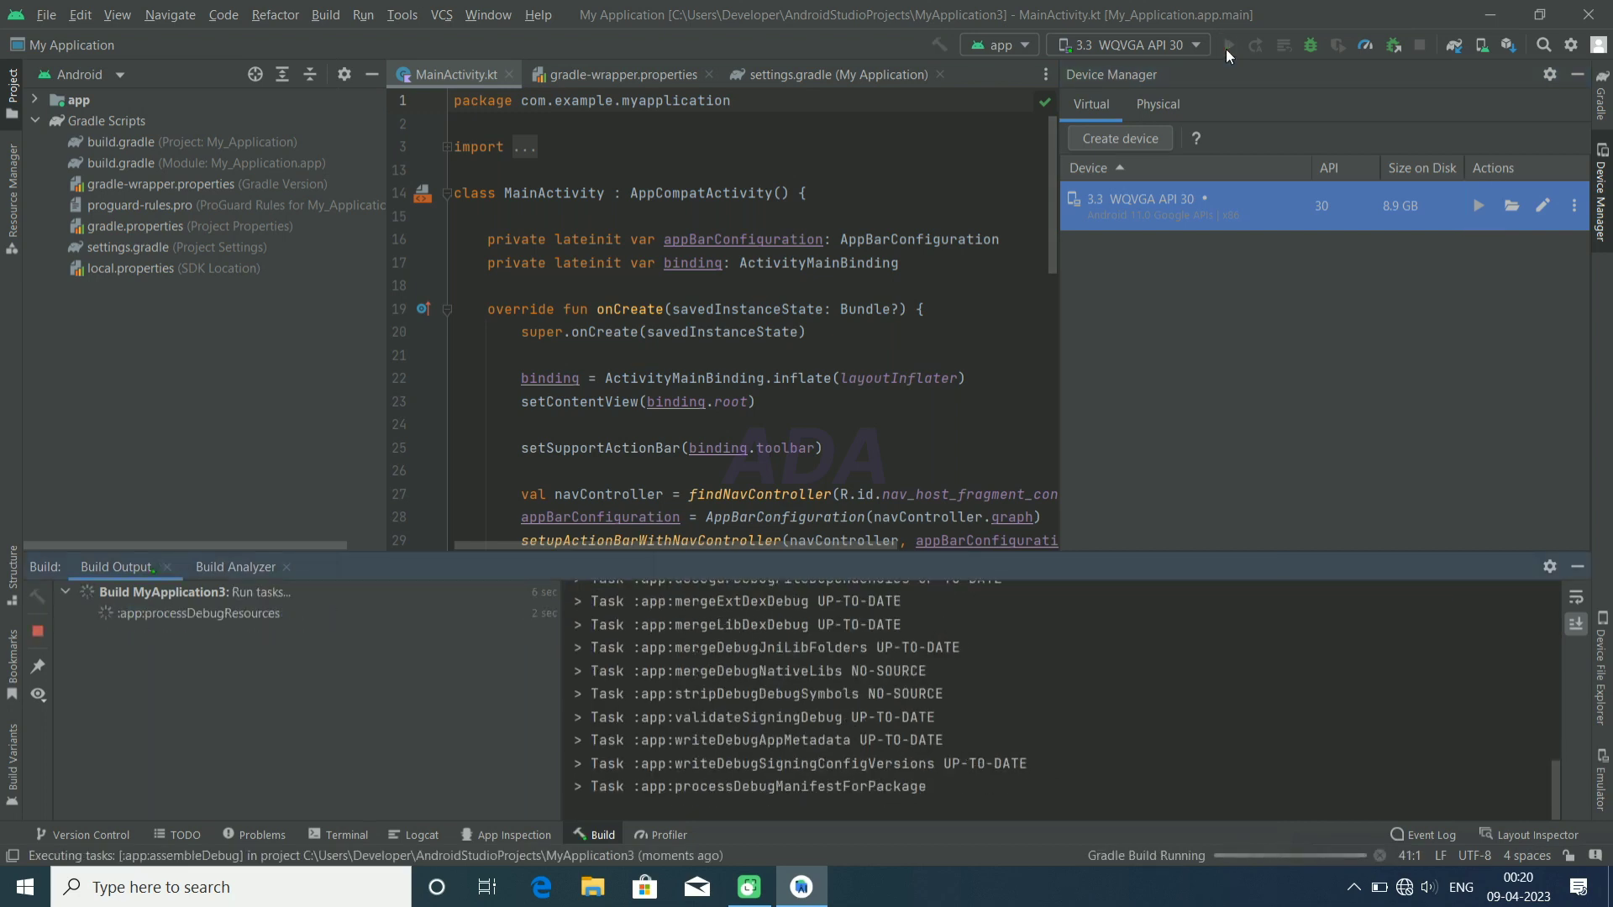
left_click(1227, 45)
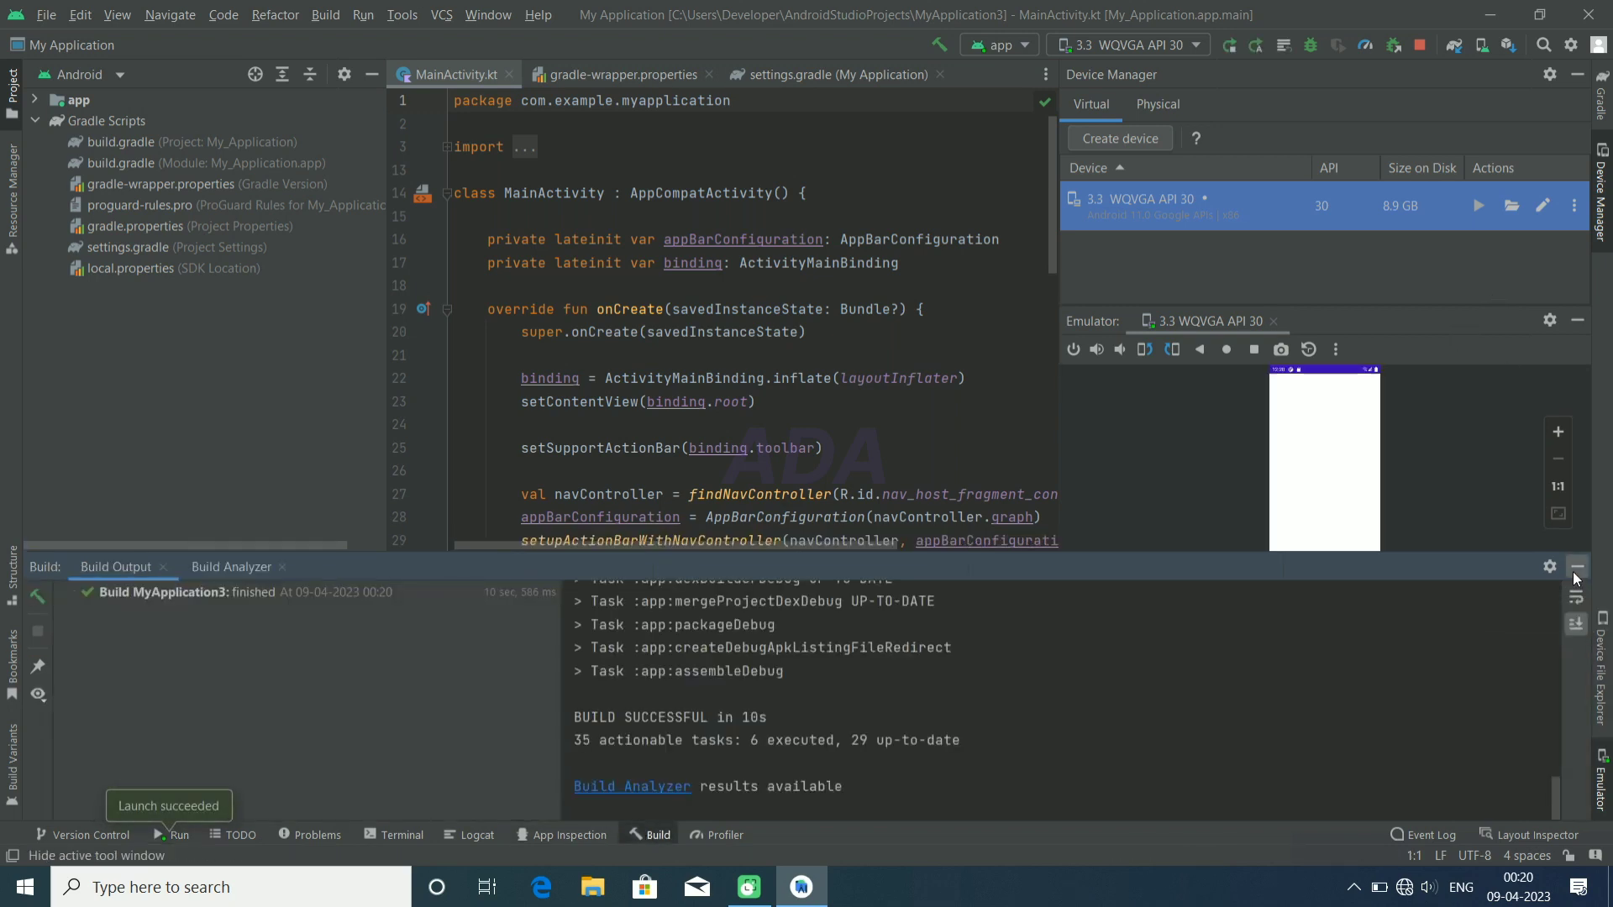
left_click(1575, 571)
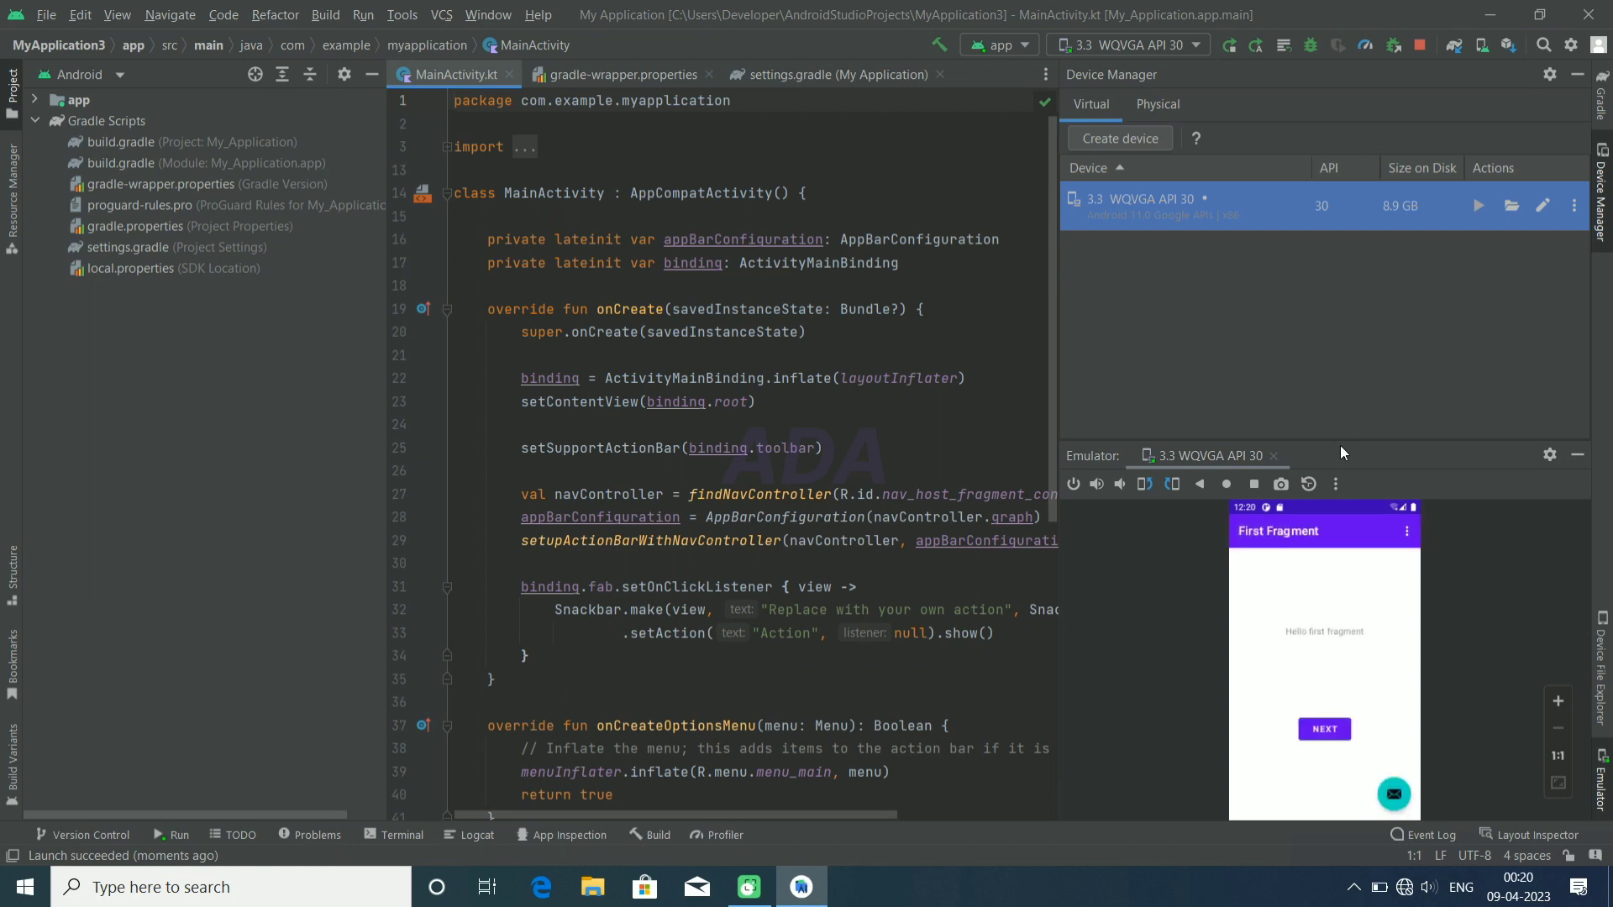